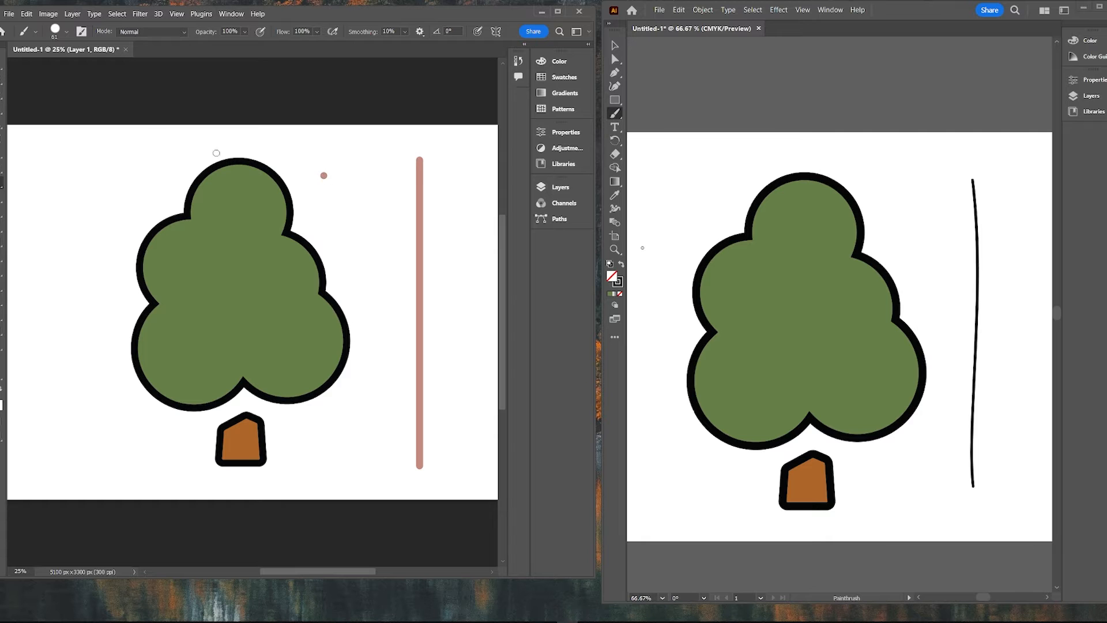
Zoom into the tree's canopy edge to compare jagged pixels with the smooth vector curve.
{"action": "left_click", "coordinate": [6, 31]}
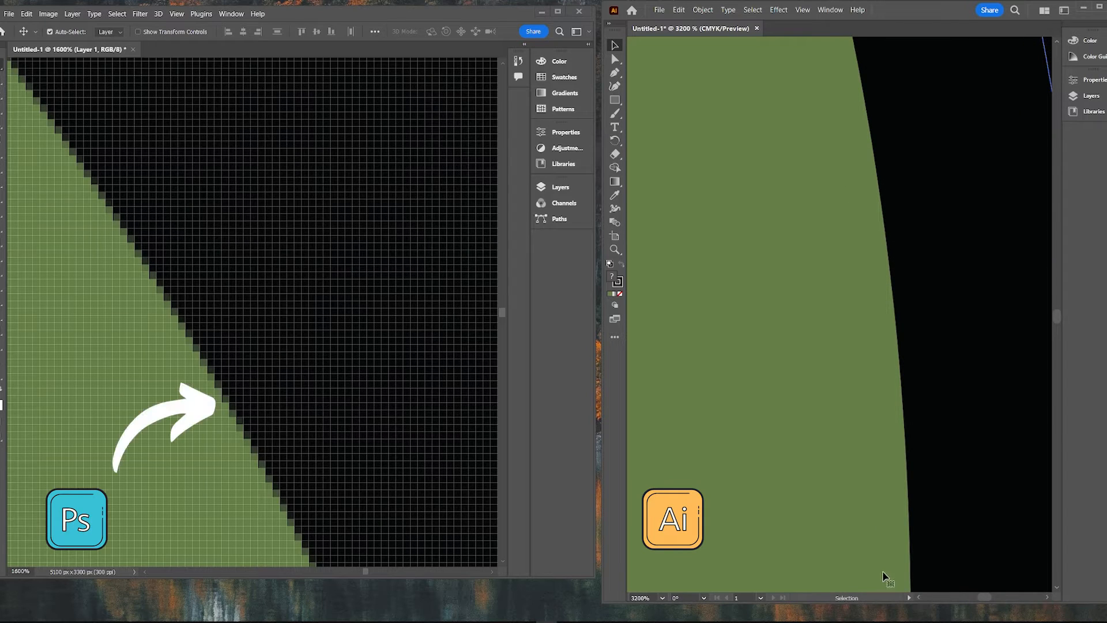
{"action": "mouse_move", "coordinate": [252, 160]}
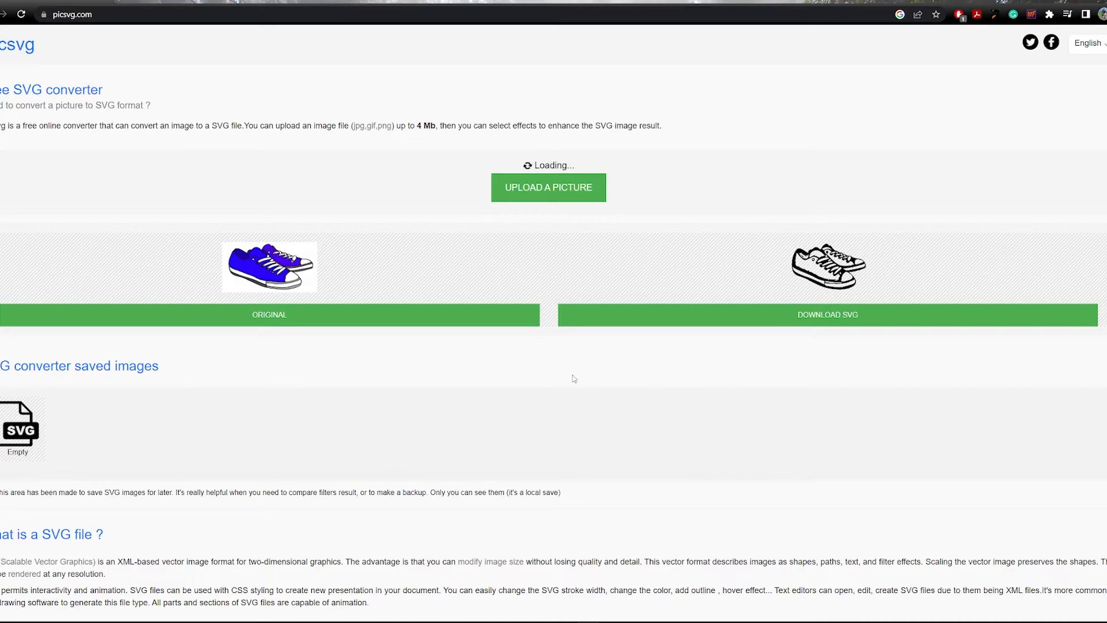
Upload the city-and-trees illustration to picsvg to preview its black-outline SVG.
{"action": "left_click", "coordinate": [547, 186]}
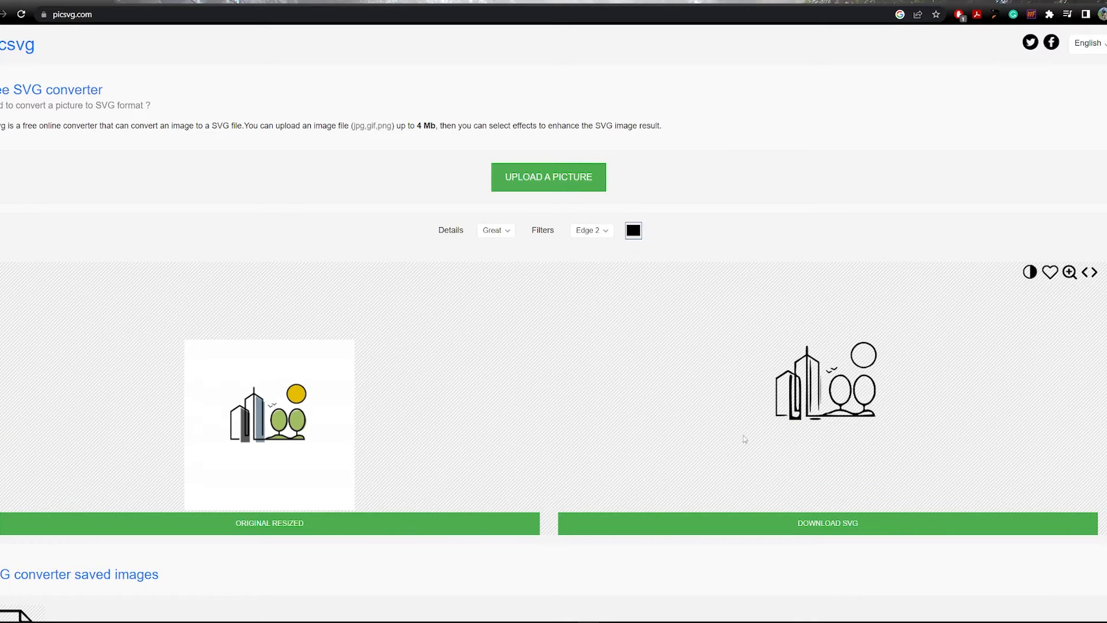
{"action": "mouse_move", "coordinate": [695, 416]}
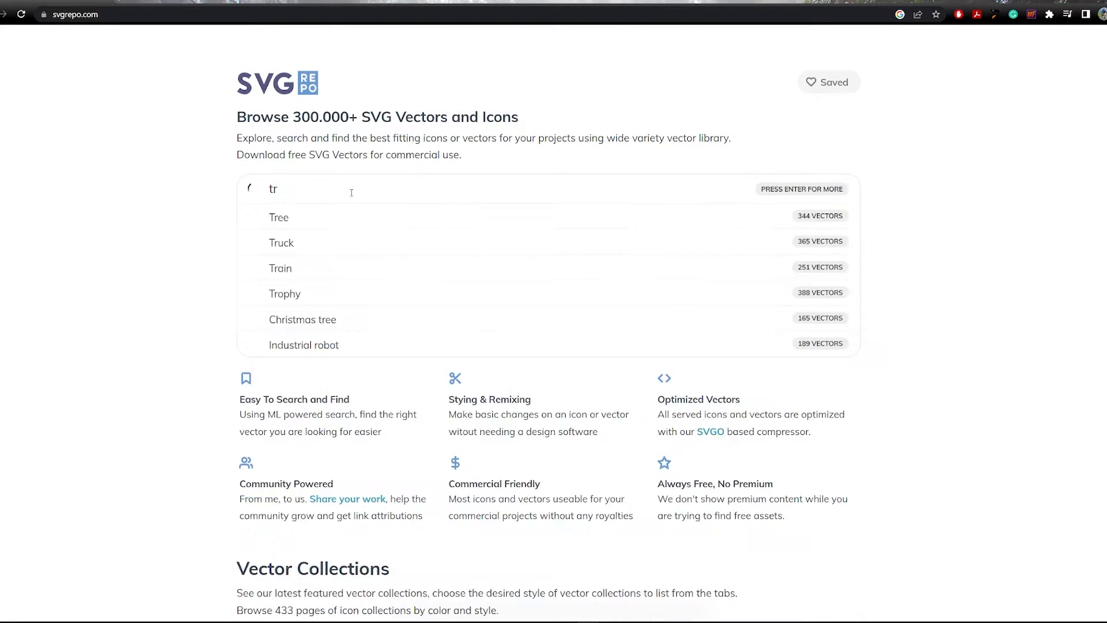
Open SVG Repo's Tree search results and dismiss the Mailchimp popup.
{"action": "left_click", "coordinate": [278, 217]}
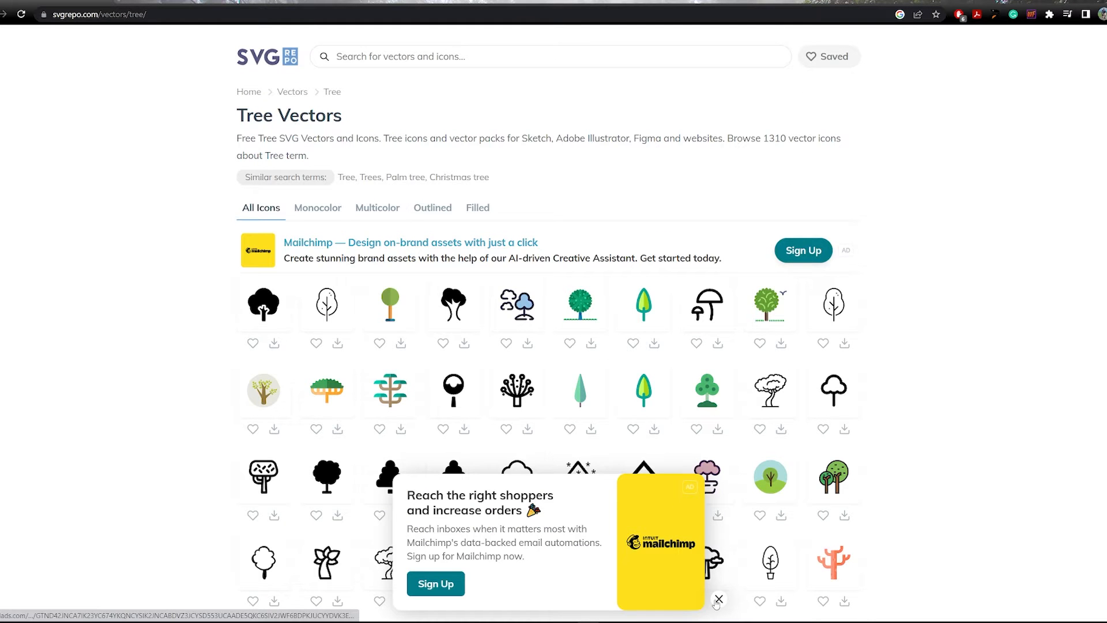
{"action": "left_click", "coordinate": [717, 598]}
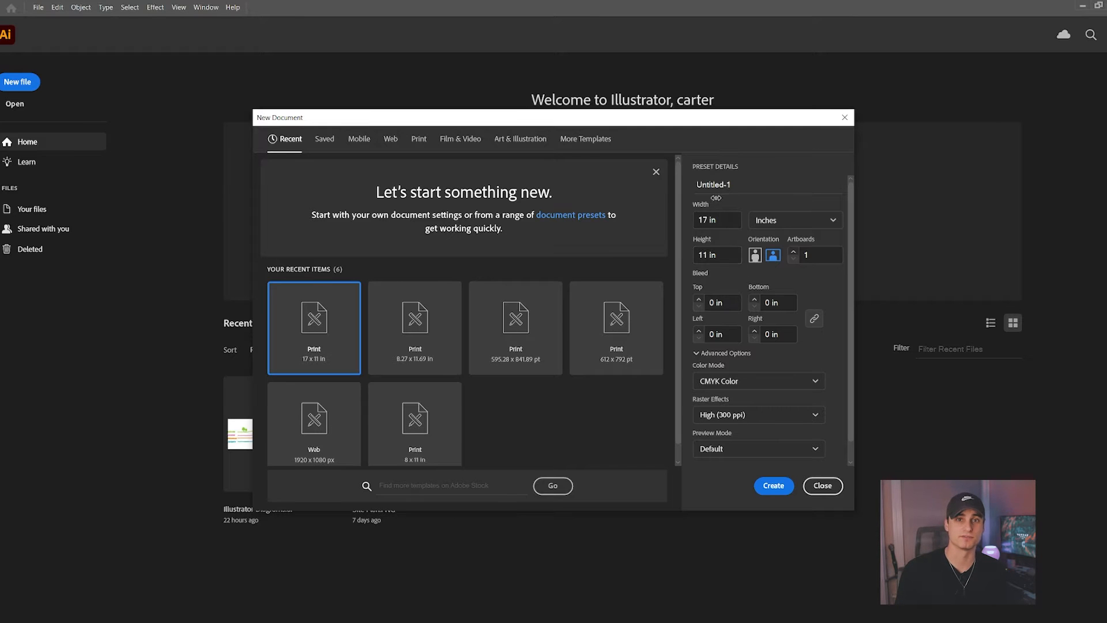
Create a document from the Print 17 × 11 in landscape preset.
{"action": "left_click", "coordinate": [773, 486]}
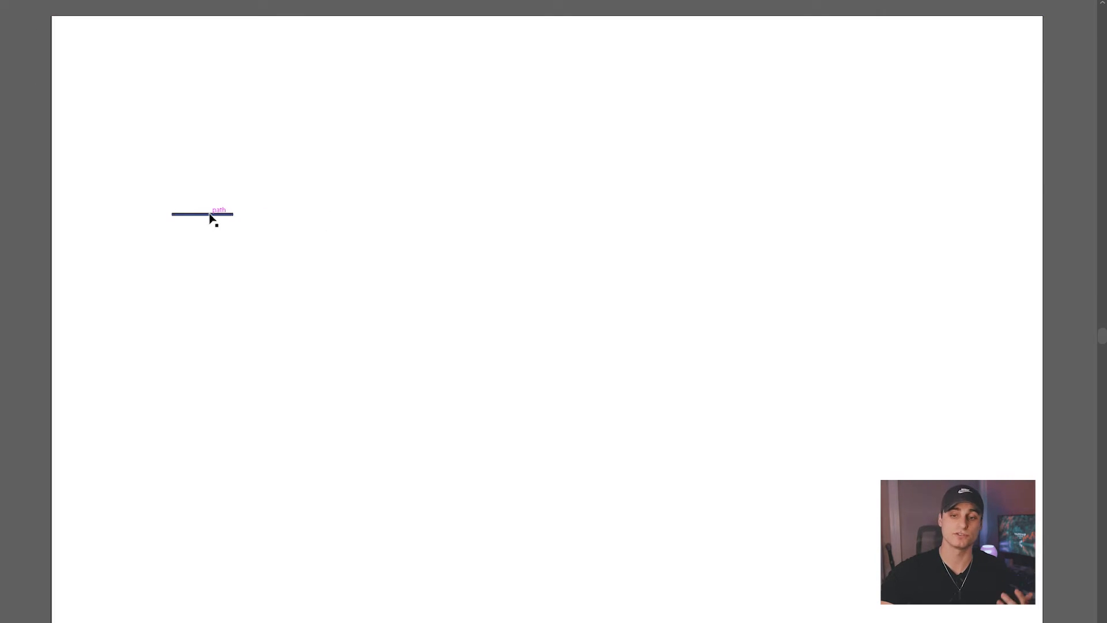
Drag out a Shift-constrained straight horizontal line with the Line Segment tool.
{"action": "left_click_drag", "start_coordinate": [203, 213], "coordinate": [204, 245]}
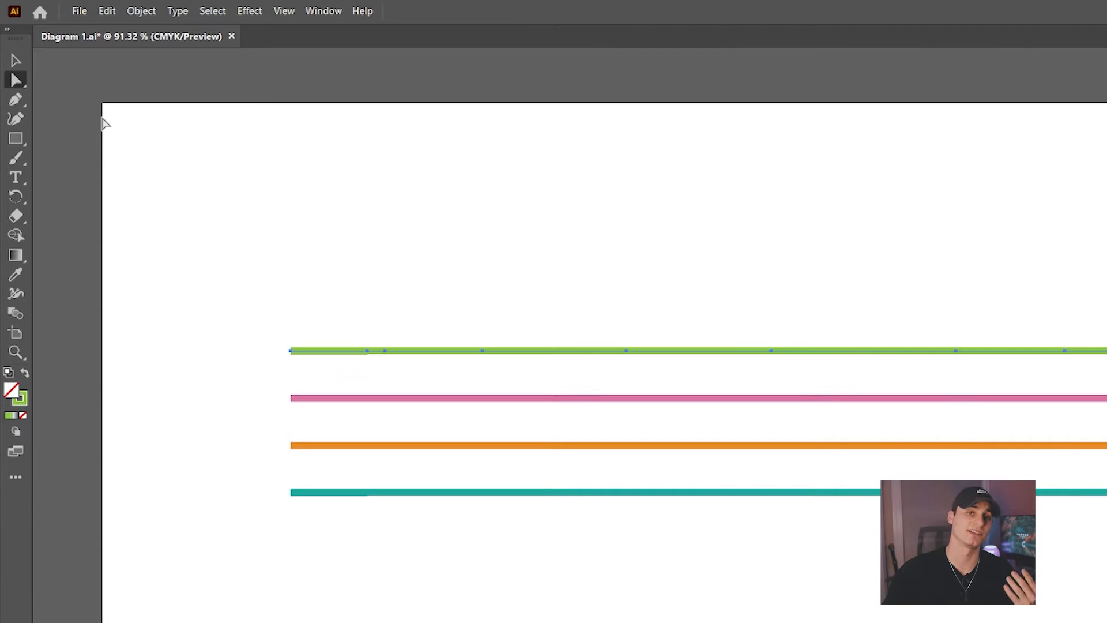
{"action": "mouse_move", "coordinate": [386, 353]}
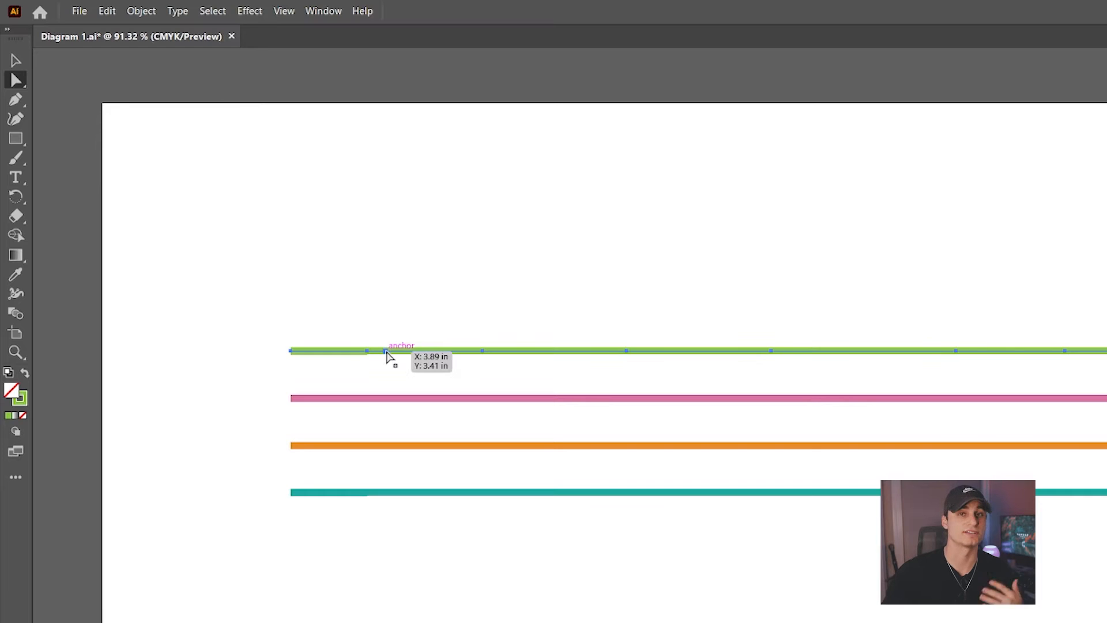
{"action": "mouse_move", "coordinate": [507, 312]}
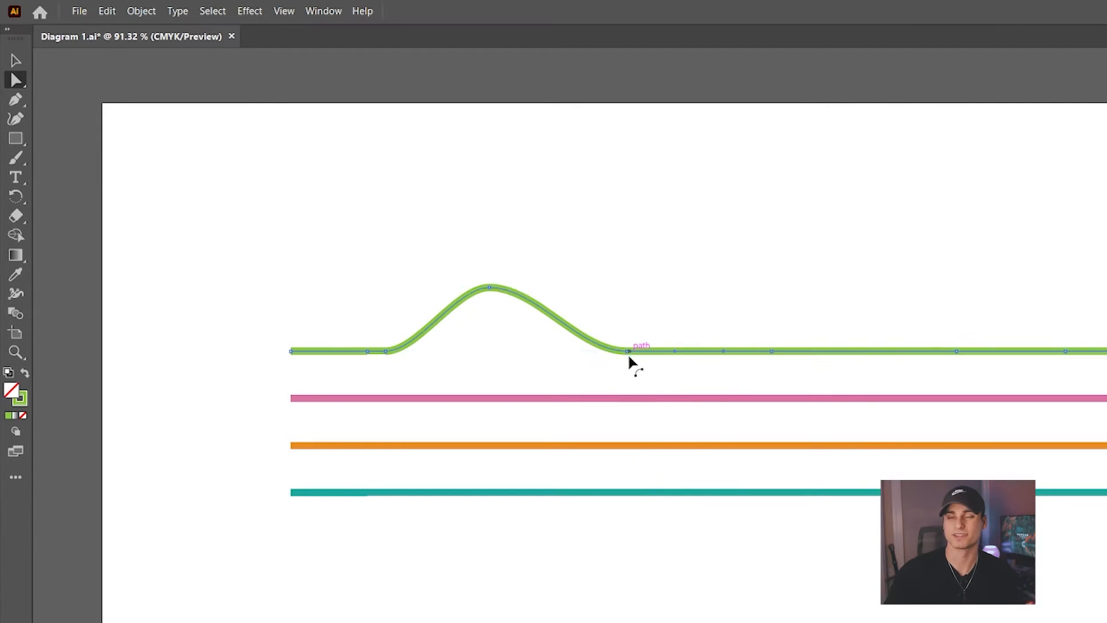
{"action": "mouse_move", "coordinate": [622, 362]}
{"action": "type", "text": "NATU"}
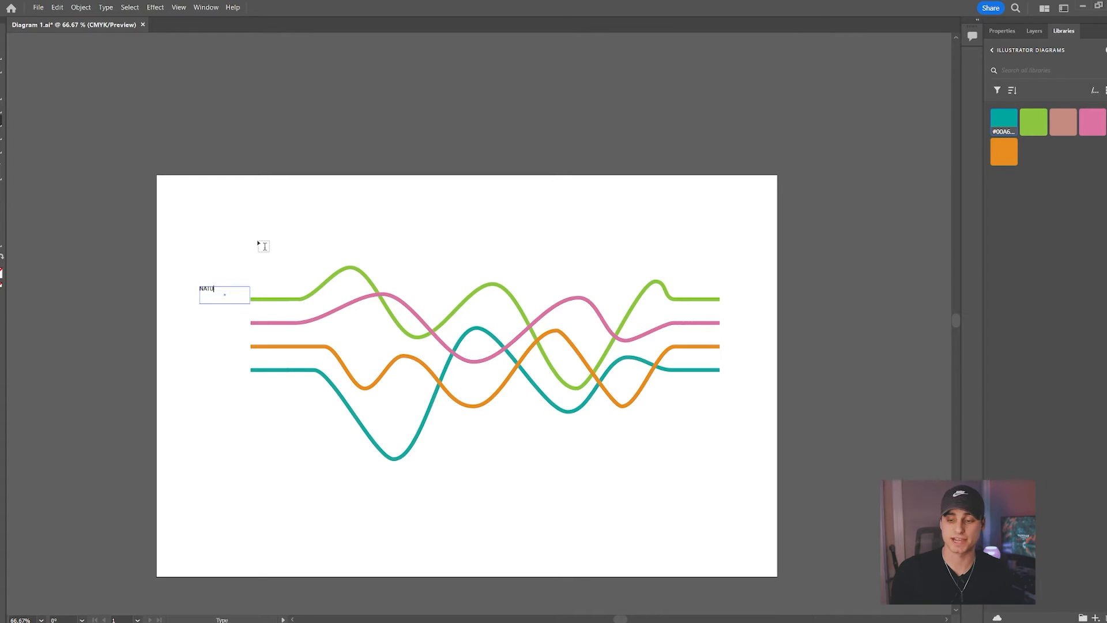
Start the NATURE text label beside the green line with the Type tool.
{"action": "left_click", "coordinate": [1022, 276]}
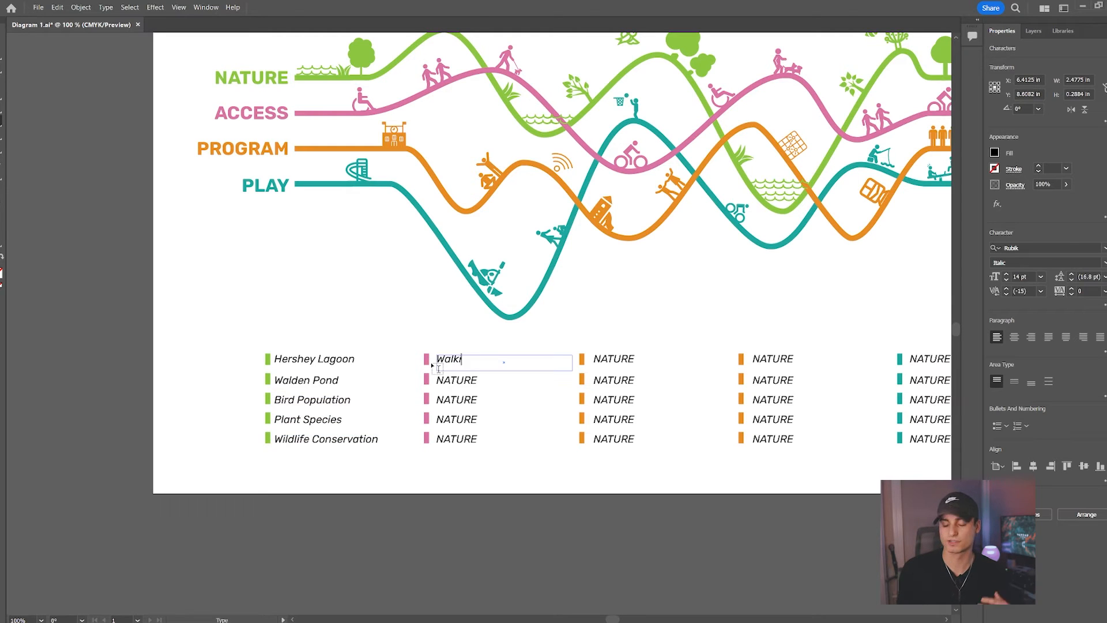
Type the legend entries Walking Track, wood and Community Gardens.
{"action": "type", "text": "Walking Track"}
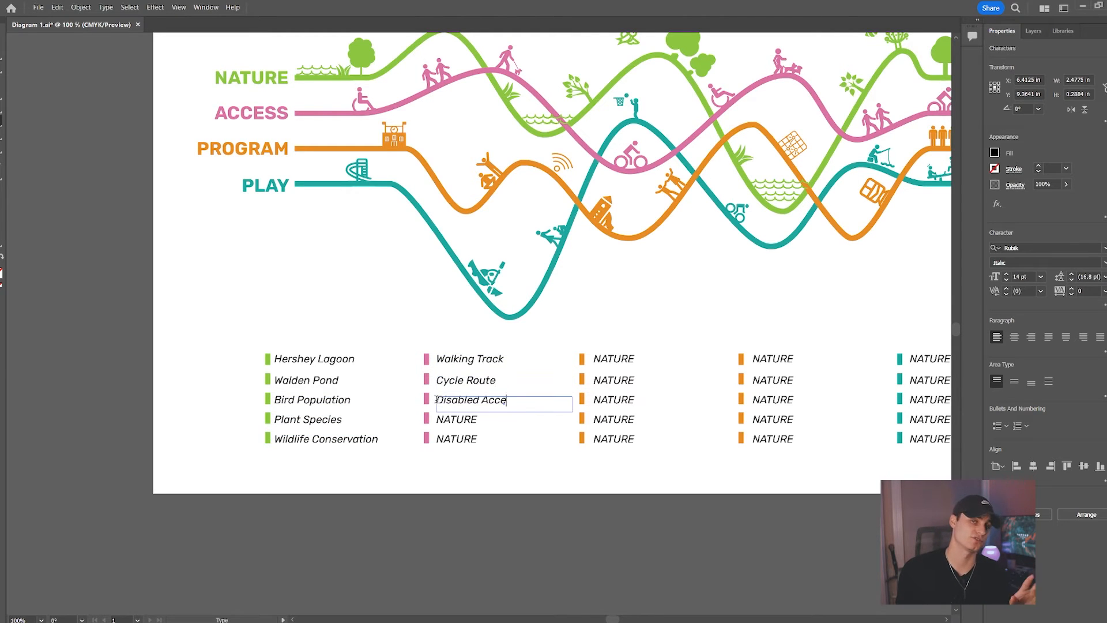
{"action": "type", "text": "wood"}
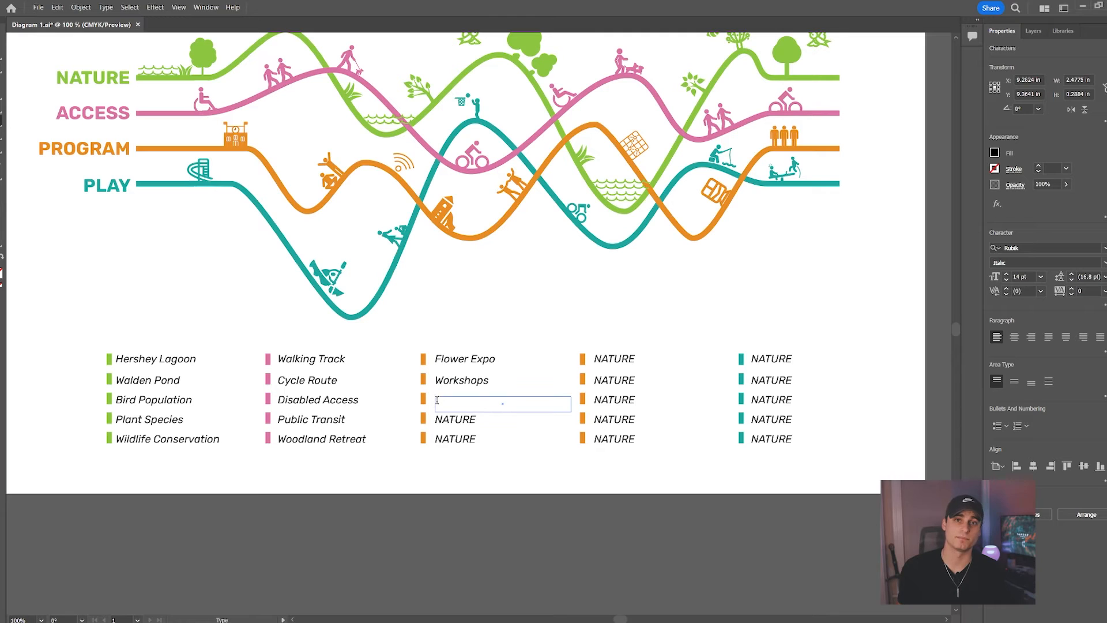
{"action": "type", "text": "Community Gardens"}
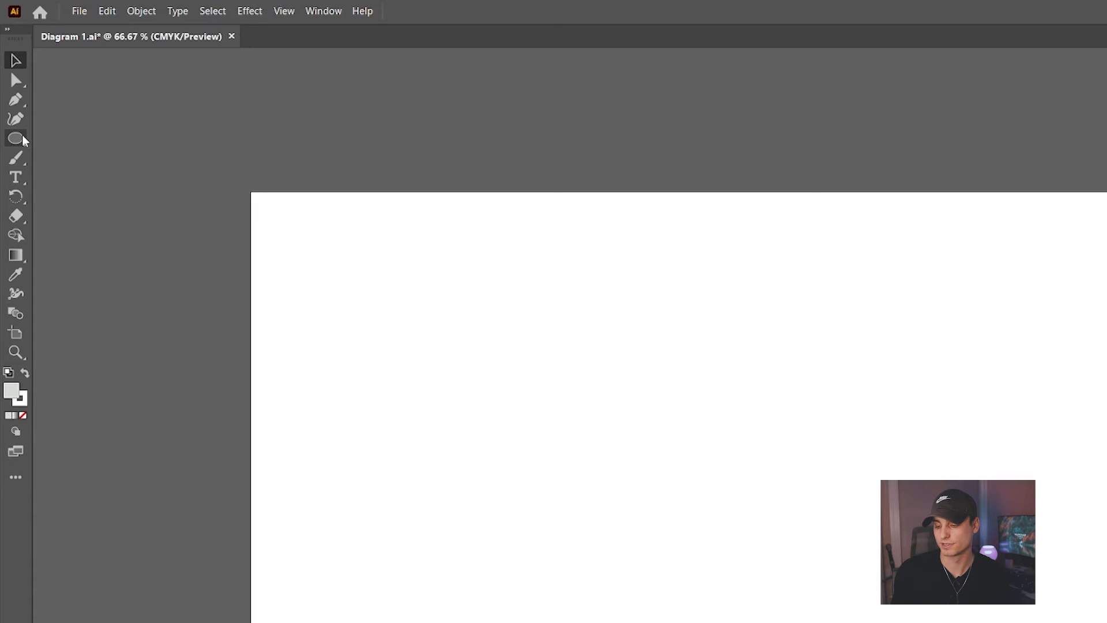
{"action": "left_click", "coordinate": [15, 138]}
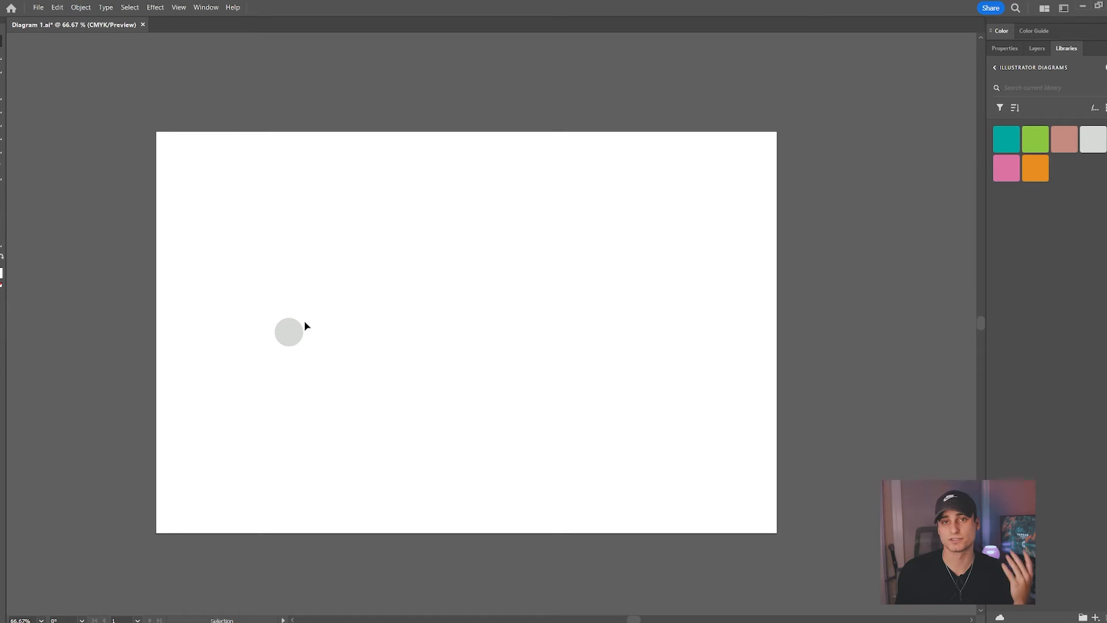
{"action": "left_click", "coordinate": [288, 332]}
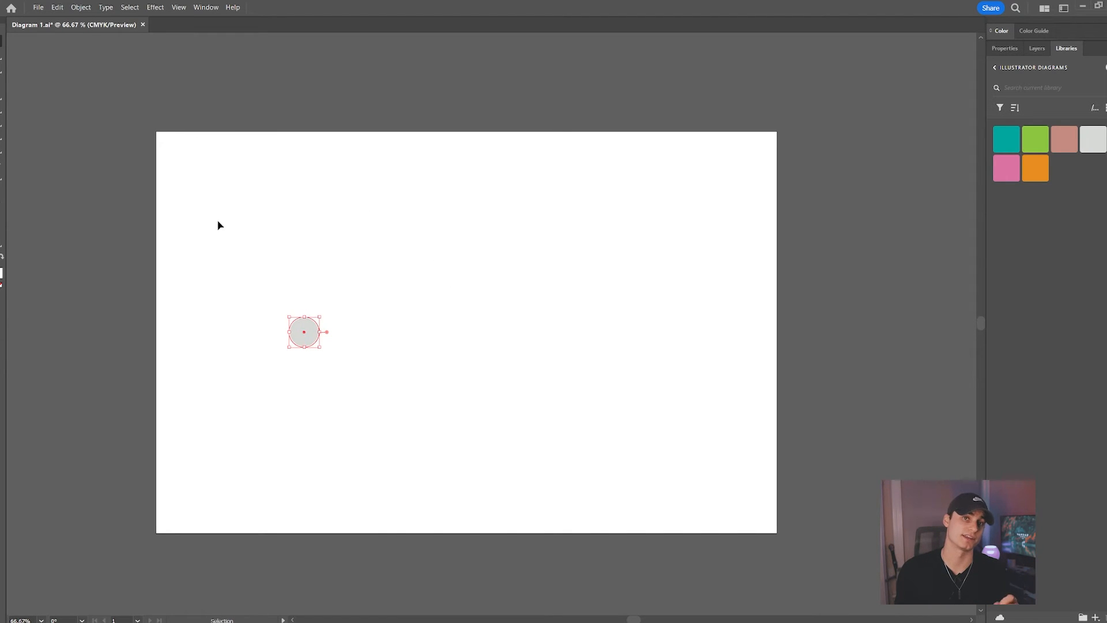
{"action": "mouse_move", "coordinate": [118, 41]}
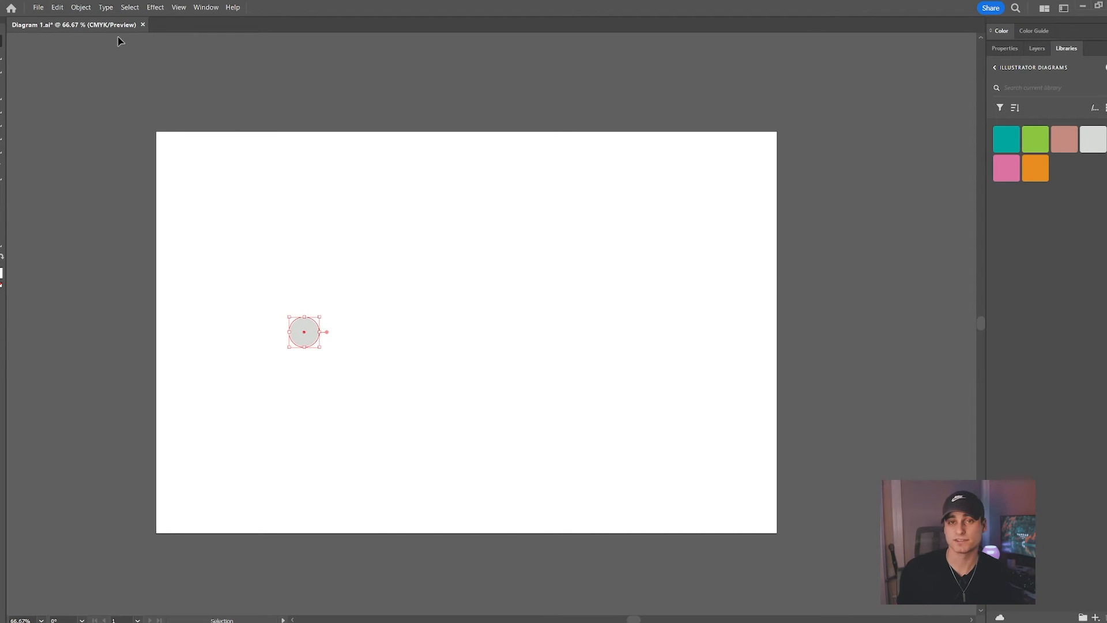
Offset the circle repeatedly, trying 0.625, 1.125 and 1 in, to build concentric rings.
{"action": "left_click", "coordinate": [79, 7]}
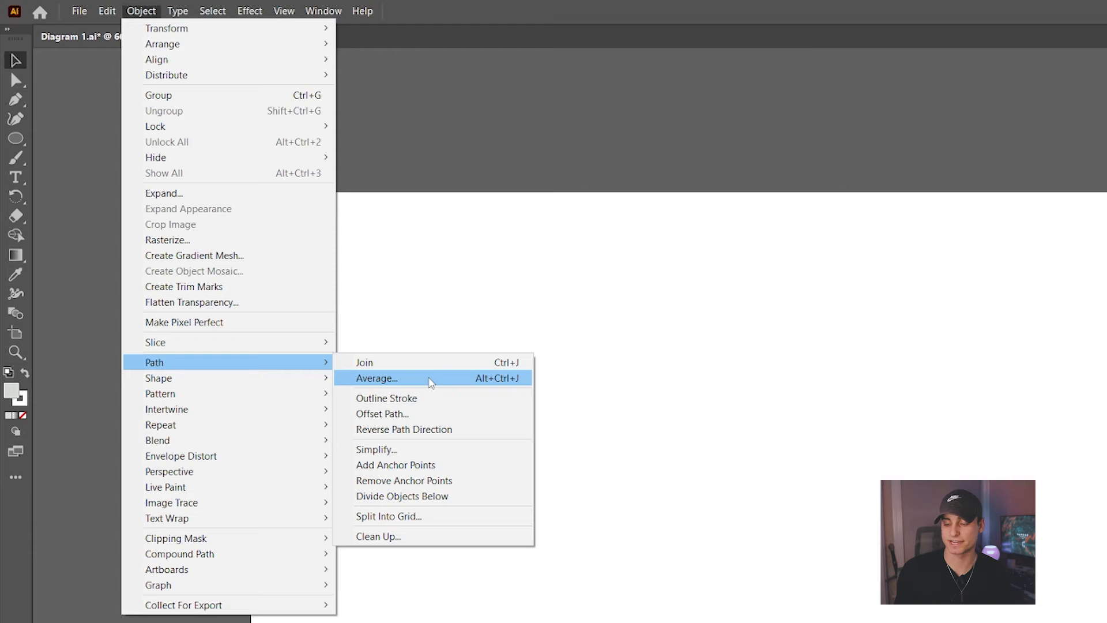
{"action": "mouse_move", "coordinate": [406, 414]}
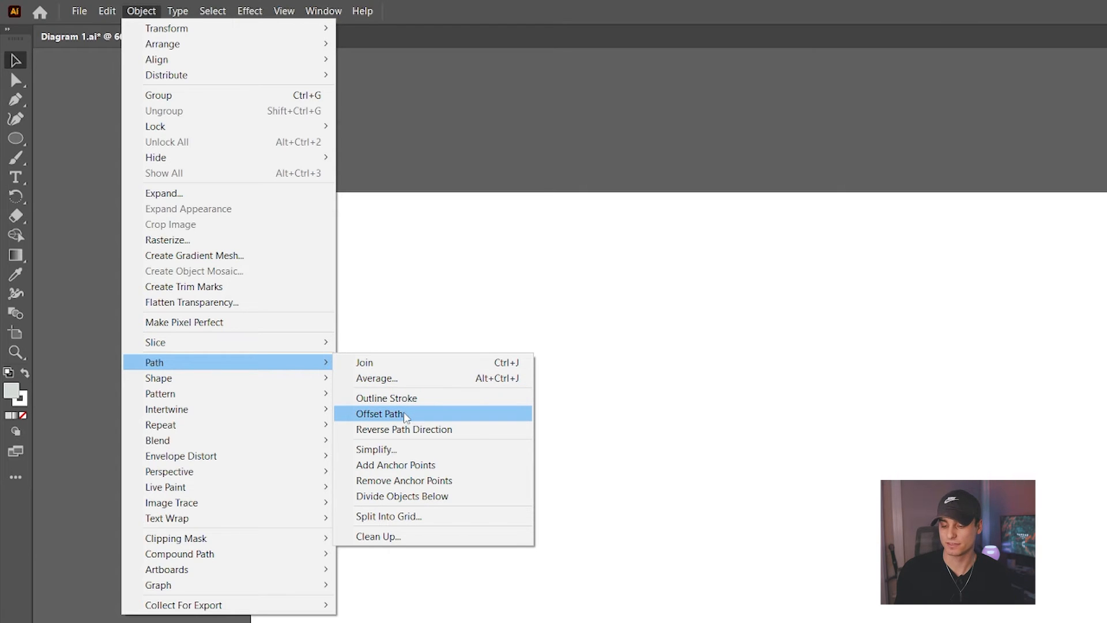
{"action": "left_click", "coordinate": [381, 414]}
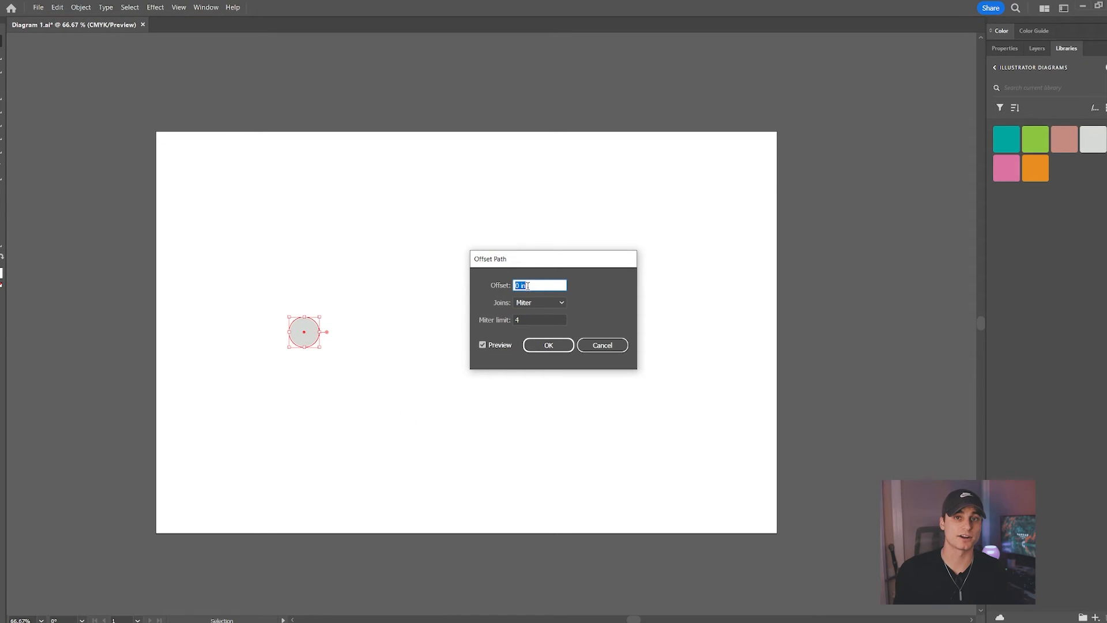
{"action": "type", "text": "0.625 in"}
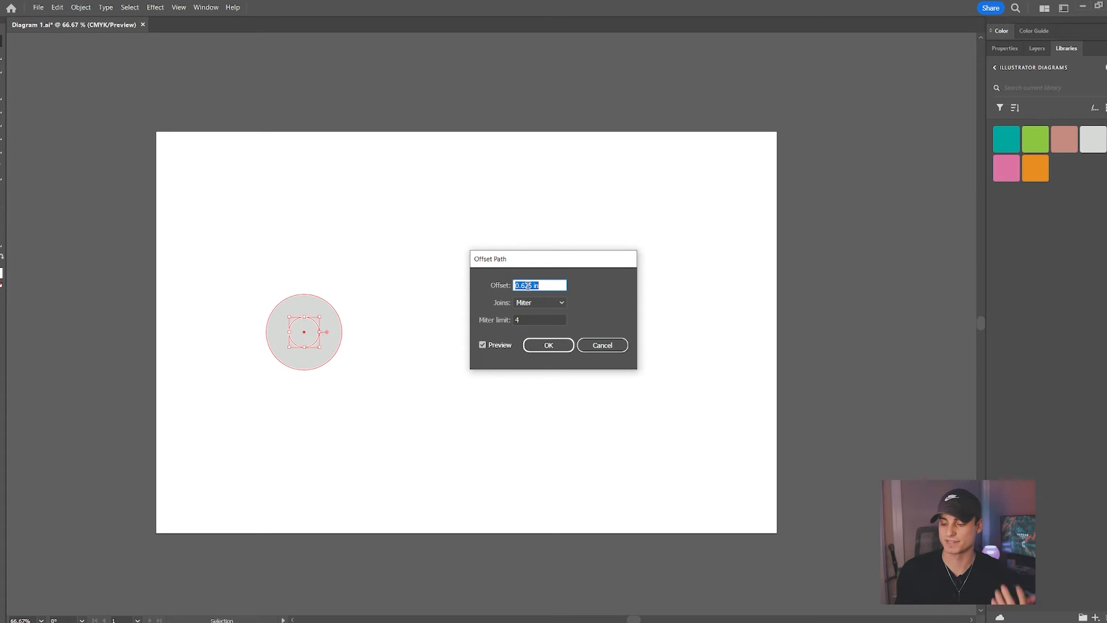
{"action": "type", "text": "1.125 in"}
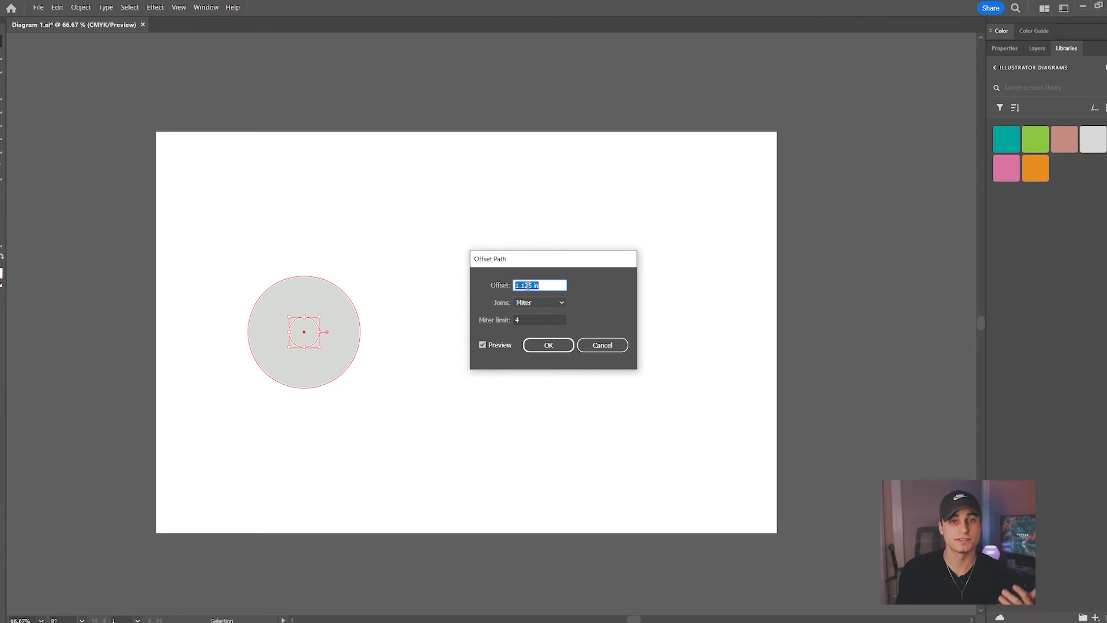
{"action": "type", "text": "1 in"}
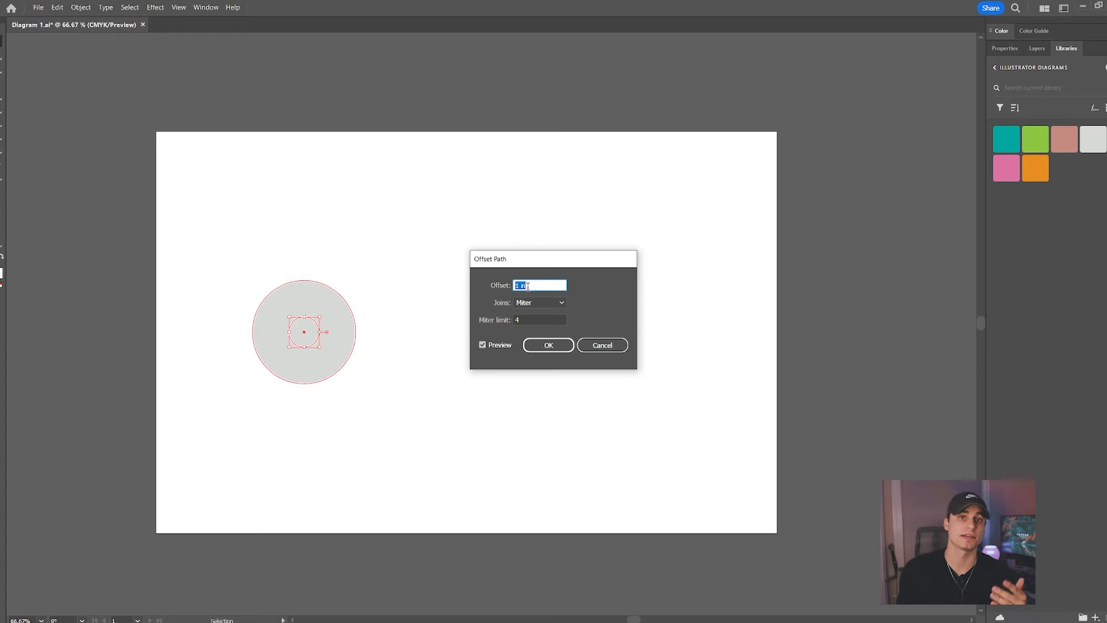
{"action": "left_click", "coordinate": [80, 7]}
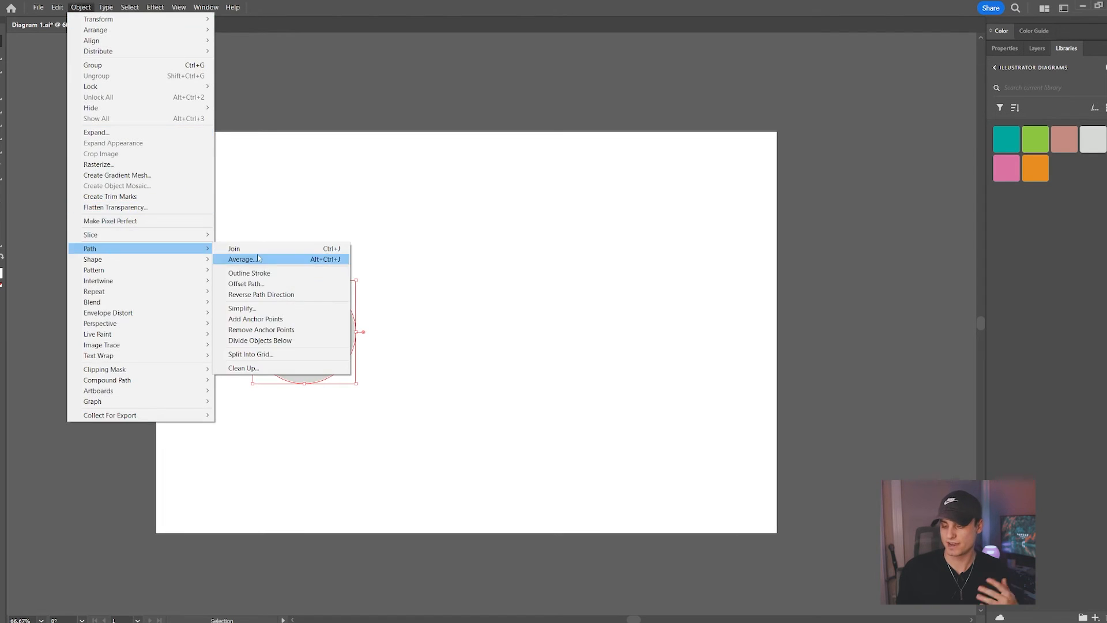
{"action": "left_click", "coordinate": [246, 283]}
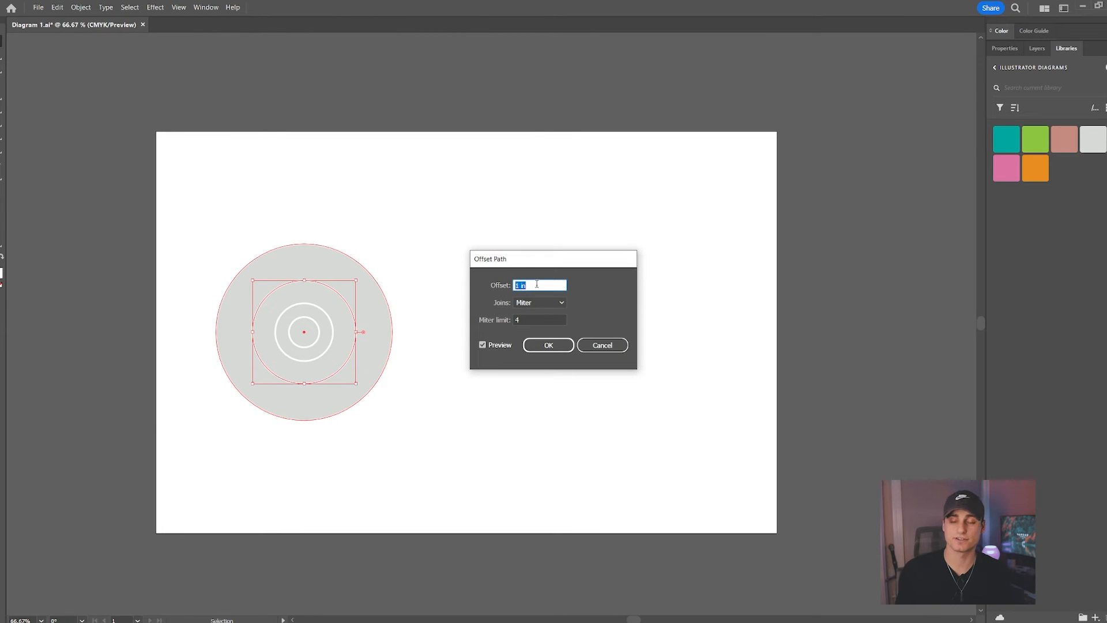
{"action": "left_click", "coordinate": [80, 7]}
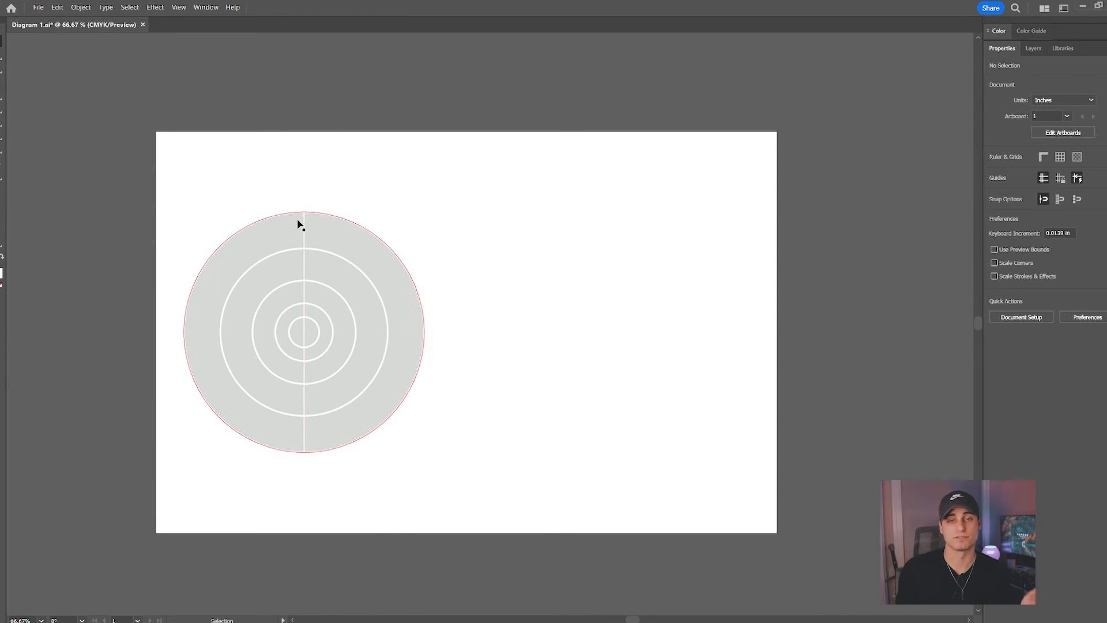
Add a horizontal centre line, then select the straight divider lines, excluding the centre circle.
{"action": "left_click", "coordinate": [83, 96]}
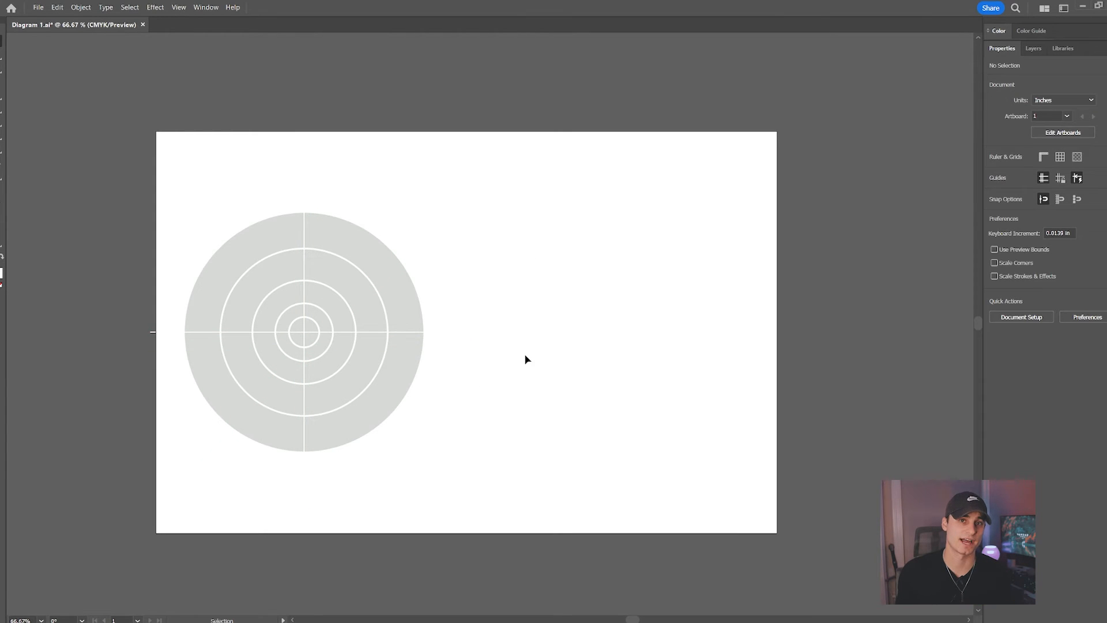
{"action": "left_click", "coordinate": [261, 420]}
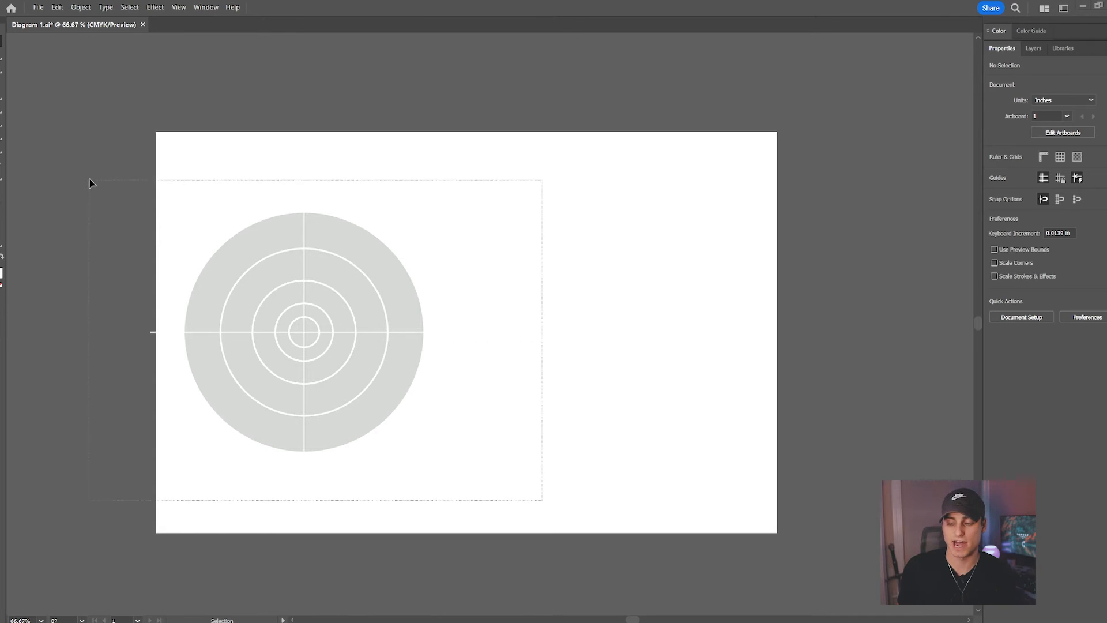
{"action": "left_click", "coordinate": [303, 332]}
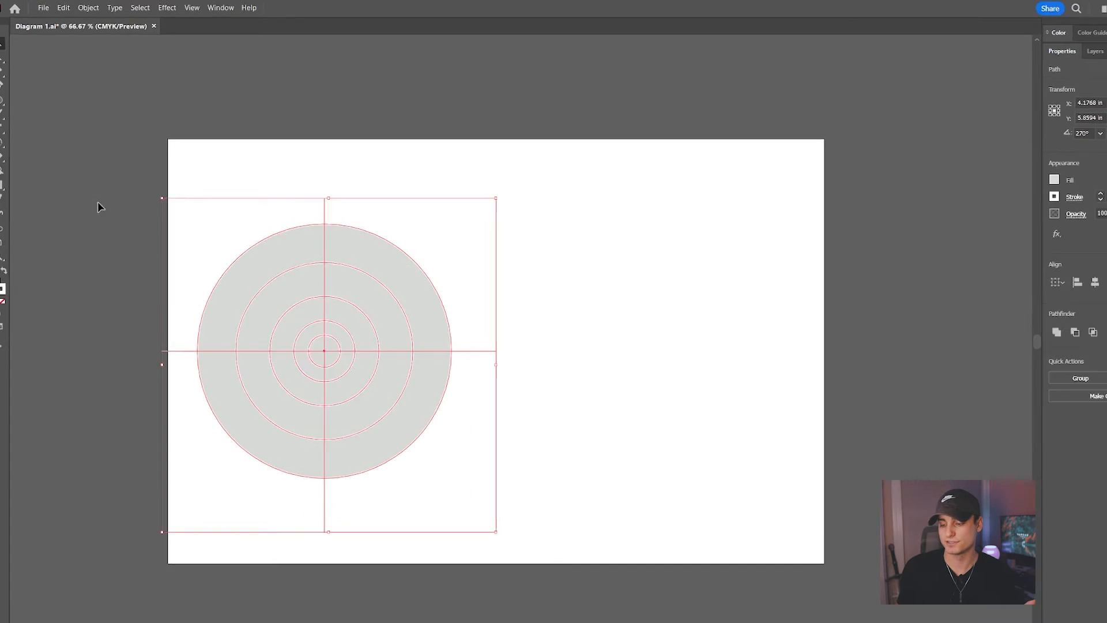
{"action": "mouse_move", "coordinate": [16, 235]}
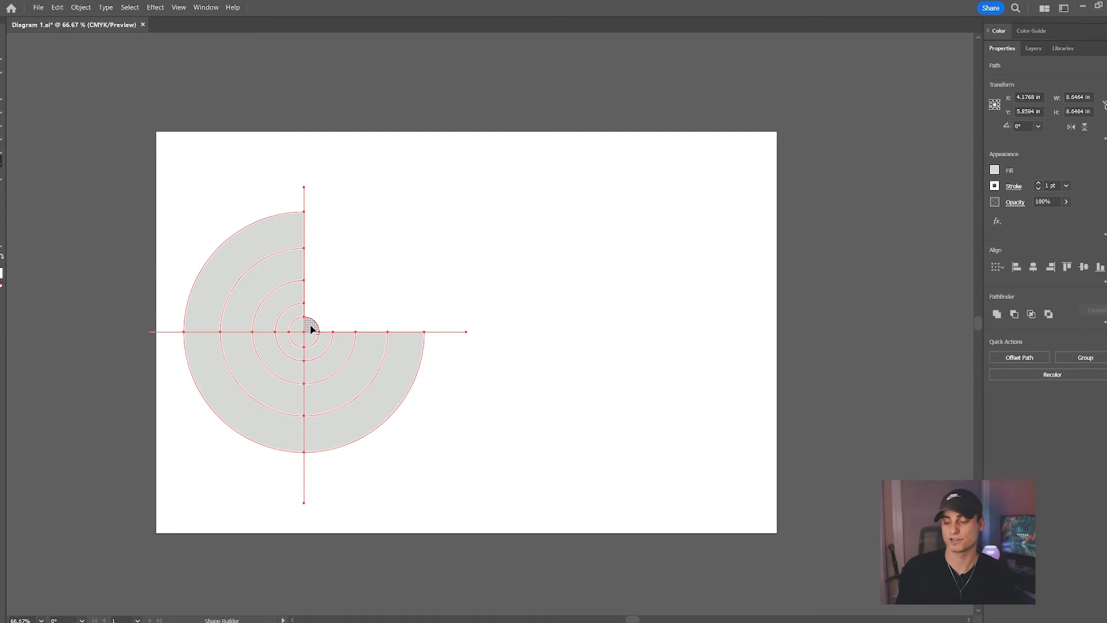
{"action": "mouse_move", "coordinate": [367, 283]}
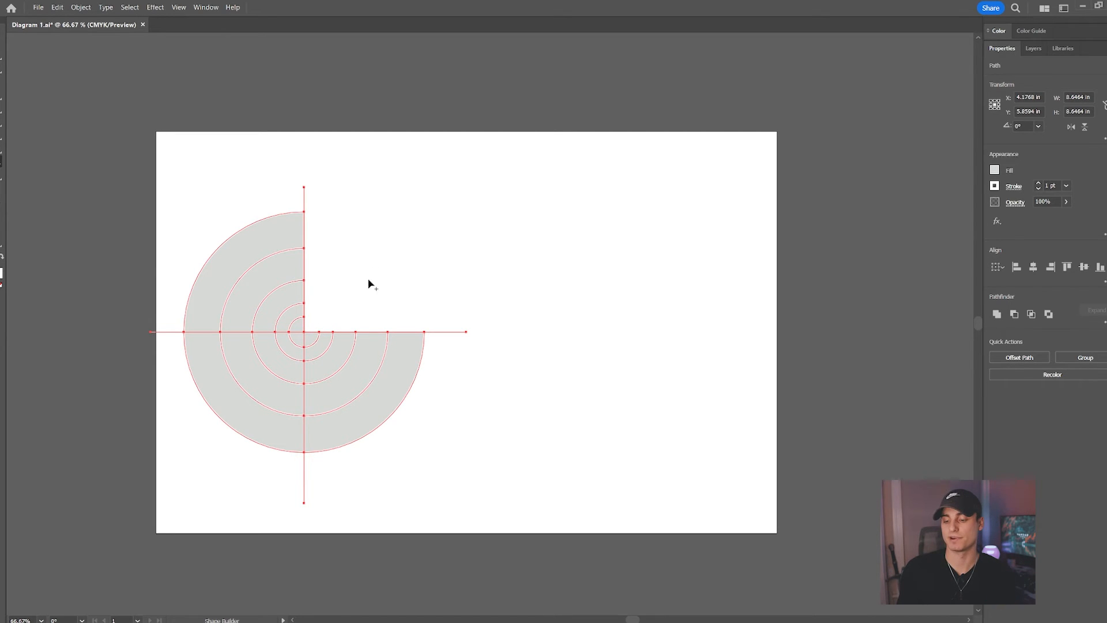
{"action": "mouse_move", "coordinate": [401, 240]}
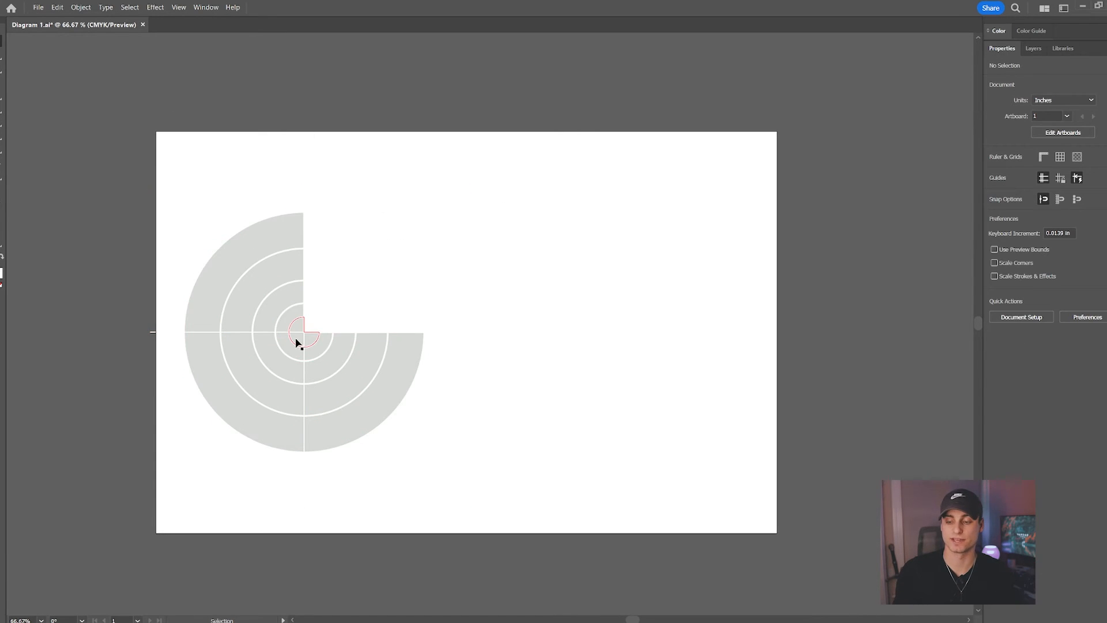
{"action": "left_click", "coordinate": [302, 332]}
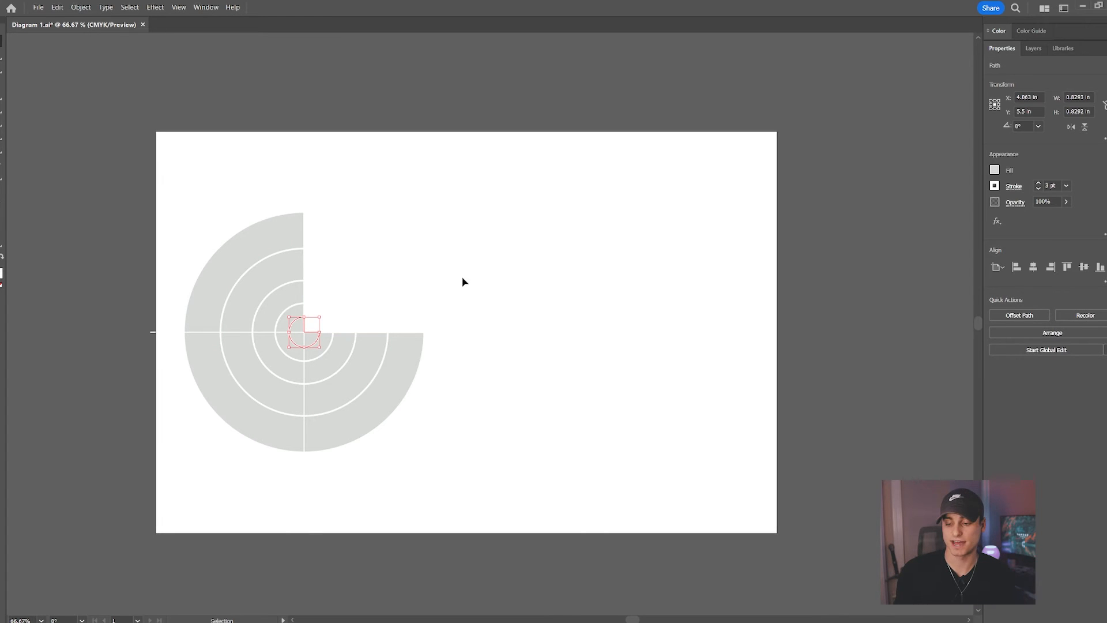
{"action": "left_click", "coordinate": [304, 437]}
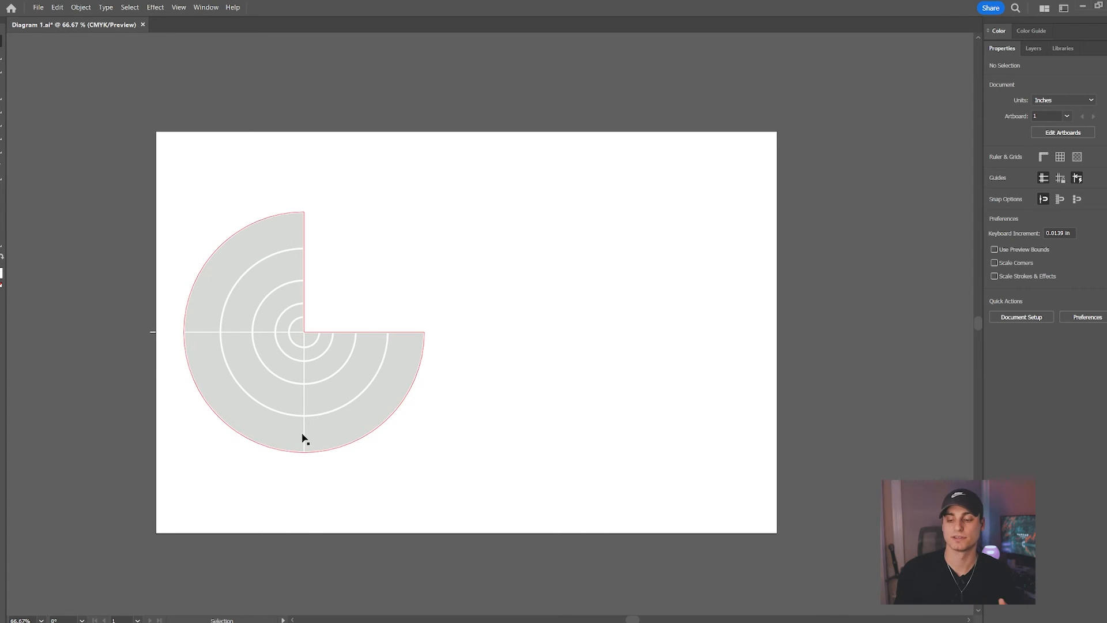
{"action": "left_click", "coordinate": [236, 337]}
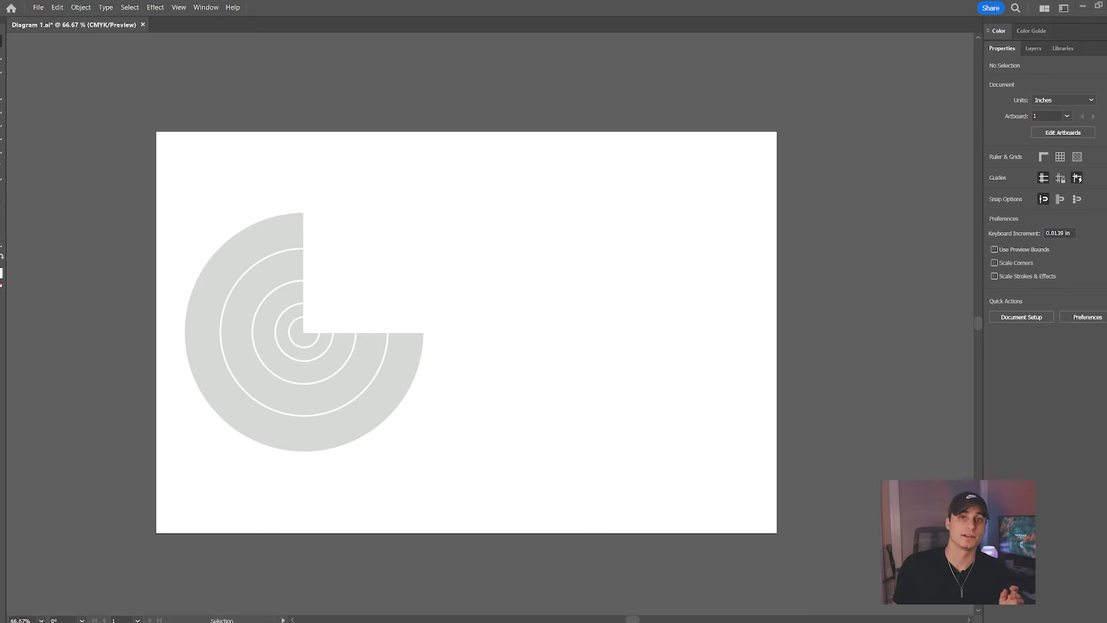
Give the small centre circle a white fill using the Color Picker.
{"action": "left_click", "coordinate": [304, 334]}
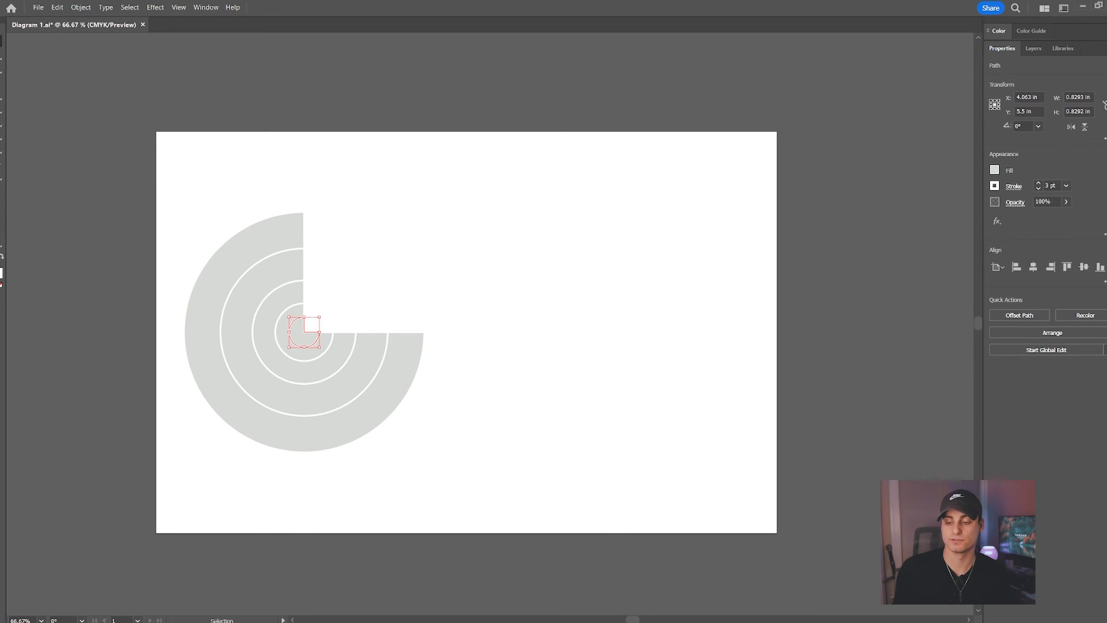
{"action": "double_click", "coordinate": [994, 170]}
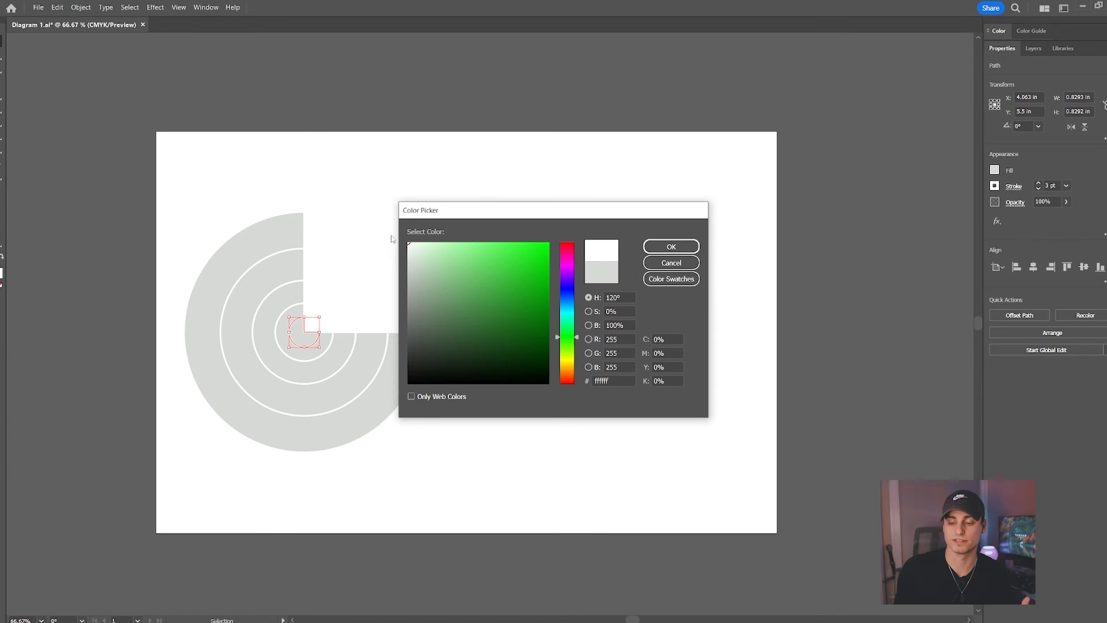
{"action": "left_click", "coordinate": [670, 261]}
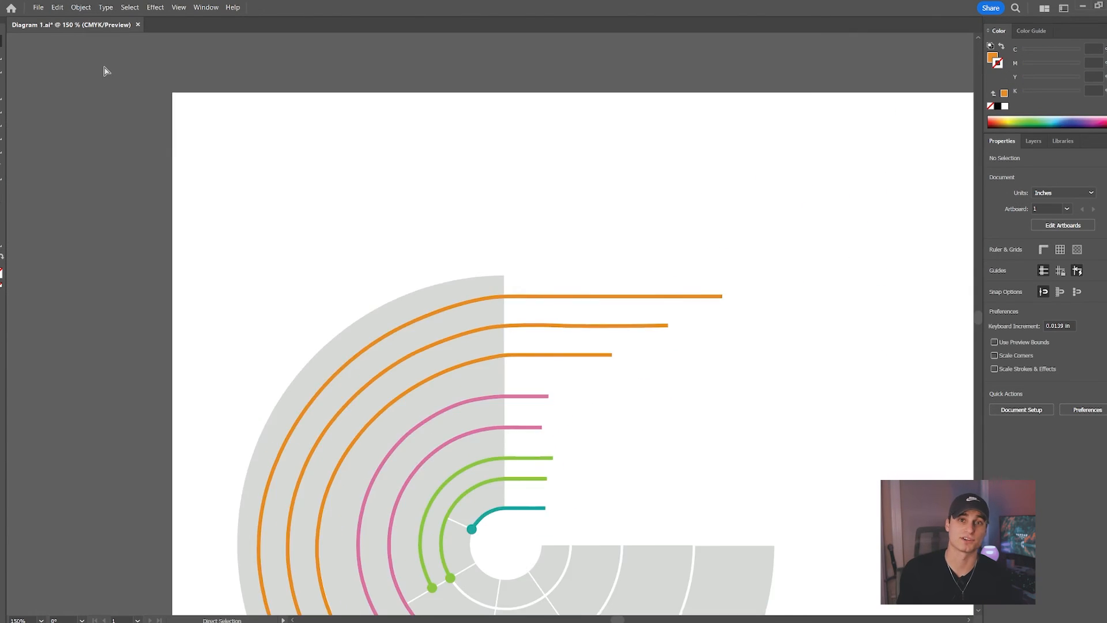
Zoom out to the whole artboard and give the ring bands graded grey fills.
{"action": "key", "text": "ctrl+minus"}
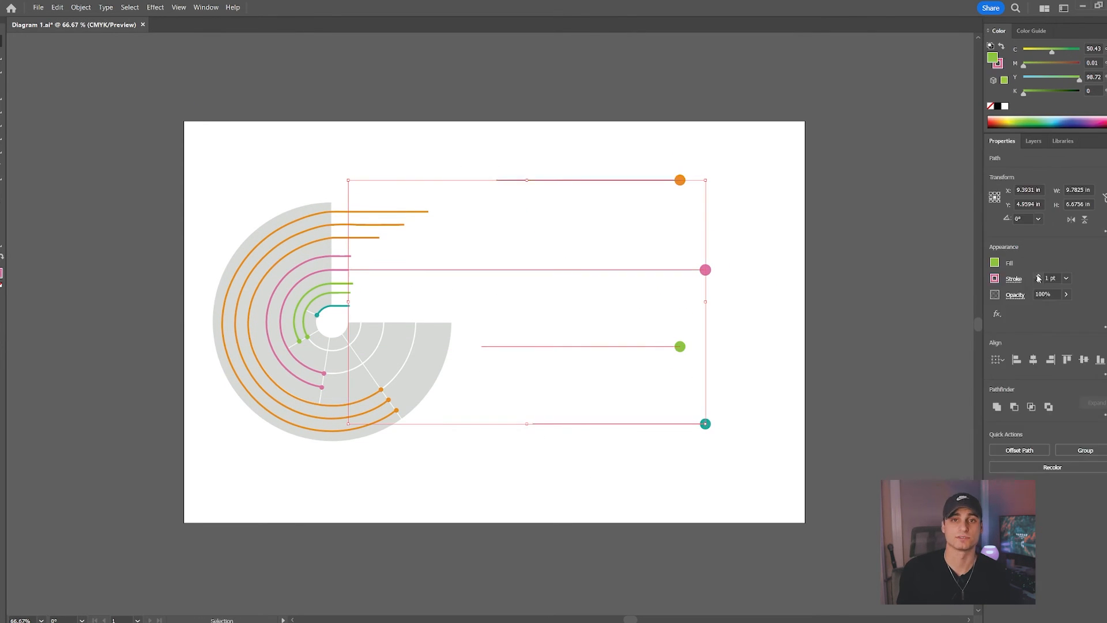
{"action": "left_click", "coordinate": [1062, 141]}
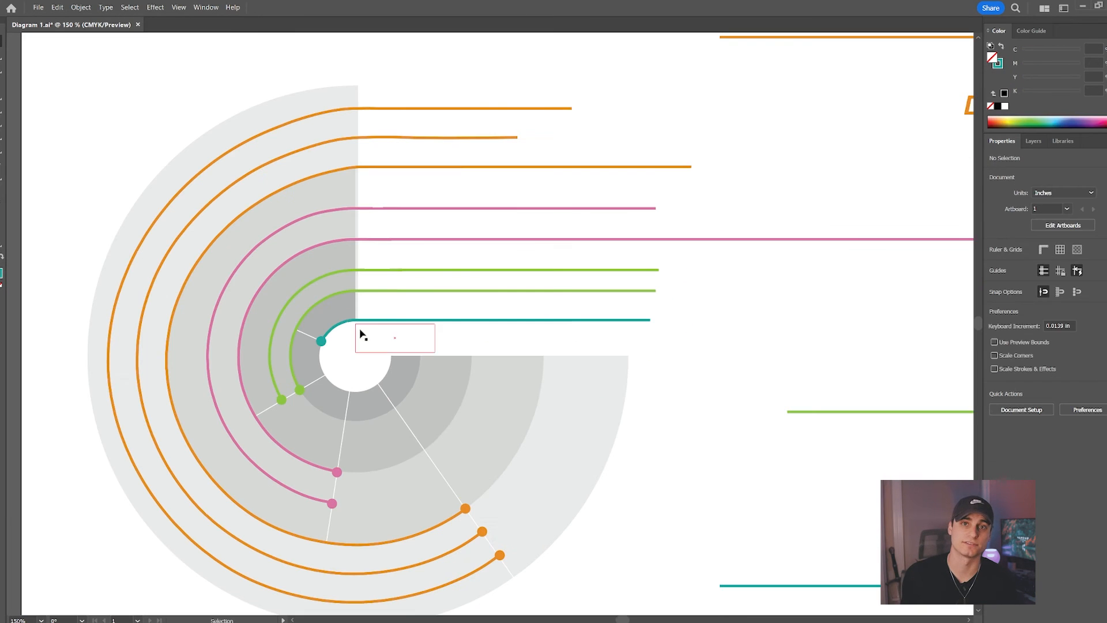
Label the arcs with type on a path, then open Type on a Path Options for MIXED USE COMMUNITIES.
{"action": "left_click", "coordinate": [394, 337]}
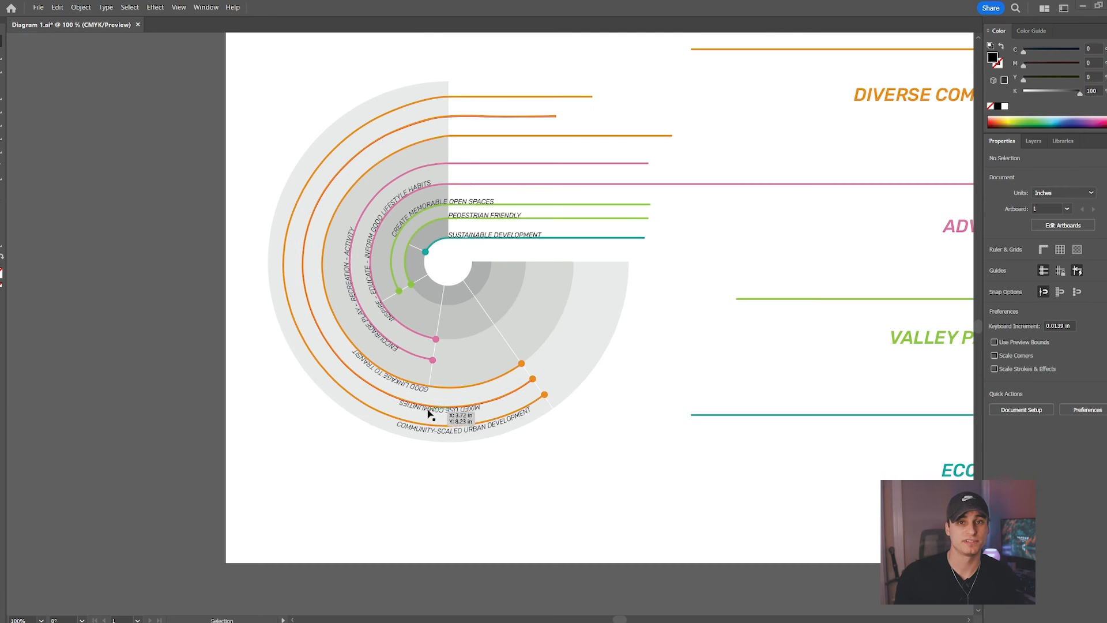
{"action": "left_click", "coordinate": [105, 6]}
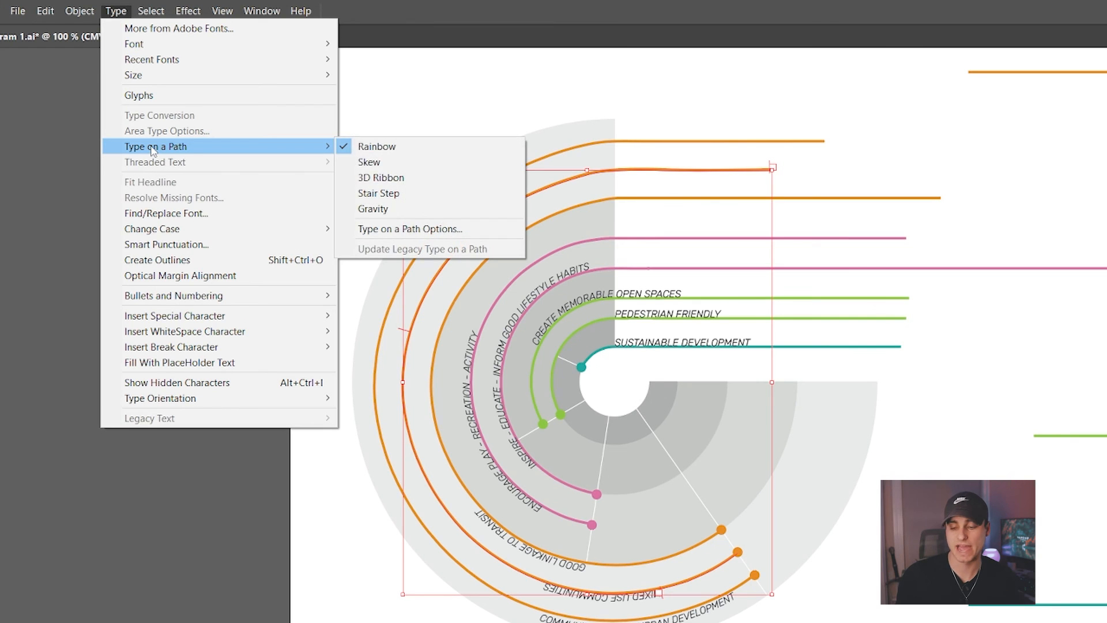
{"action": "mouse_move", "coordinate": [409, 228]}
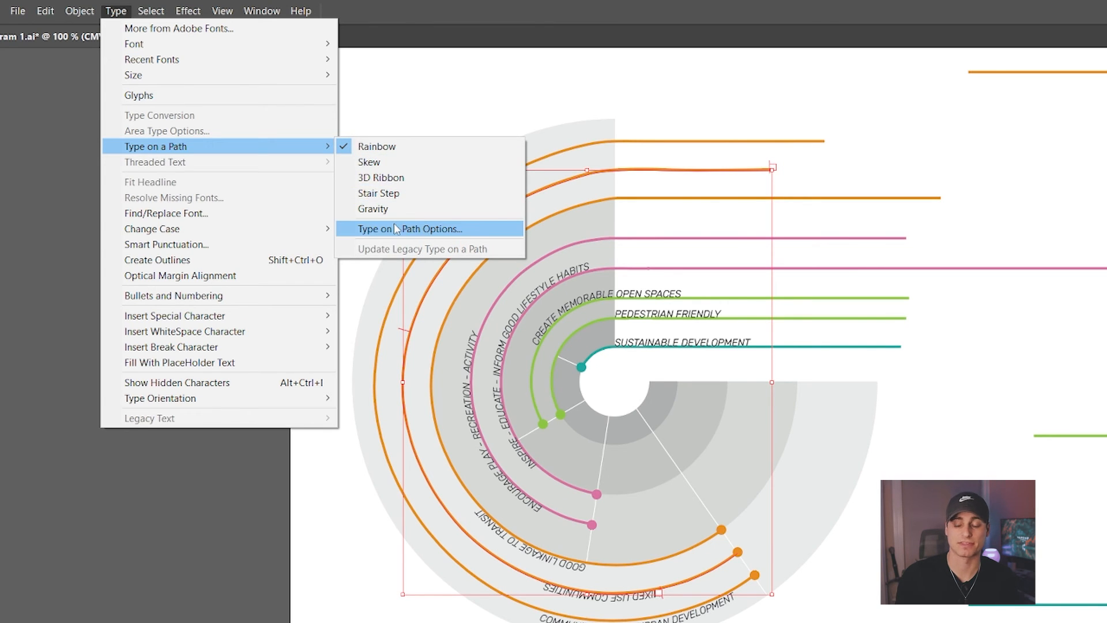
{"action": "left_click", "coordinate": [409, 228]}
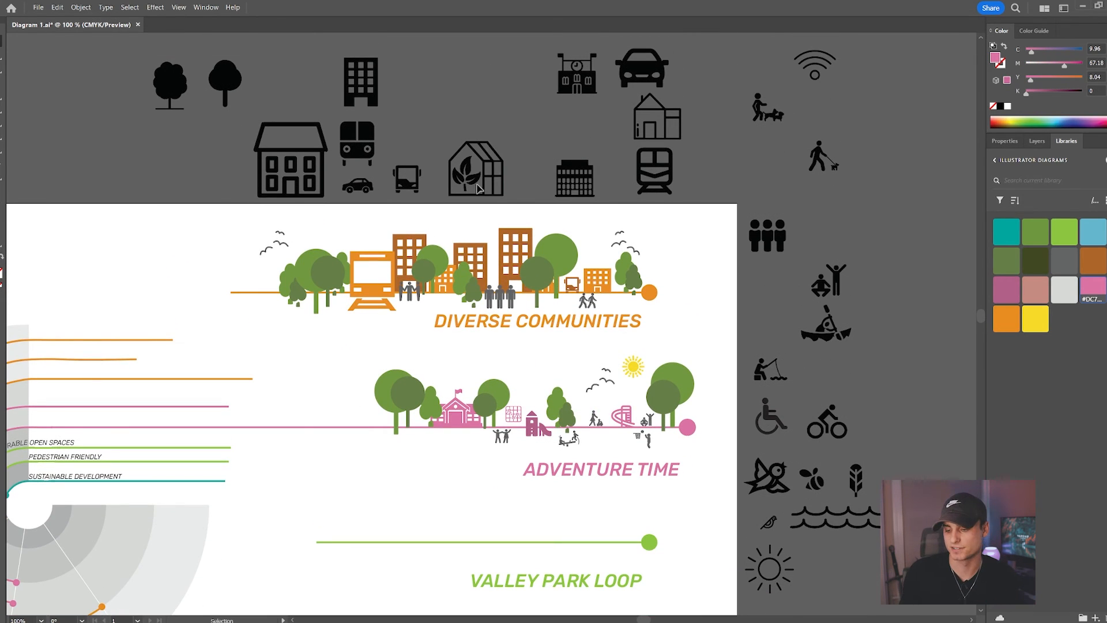
Add tree, water, boat and figure icons to Valley Park Loop, plus a pink skyline for Adventure Time.
{"action": "scroll", "scroll_direction": "down", "scroll_amount": 3}
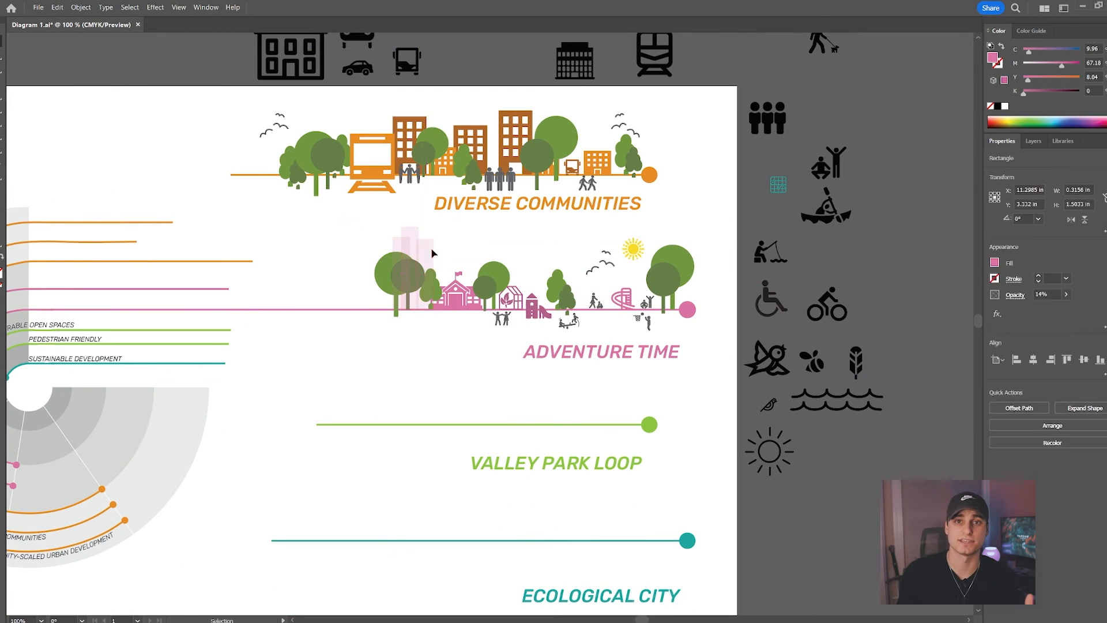
{"action": "left_click", "coordinate": [1065, 141]}
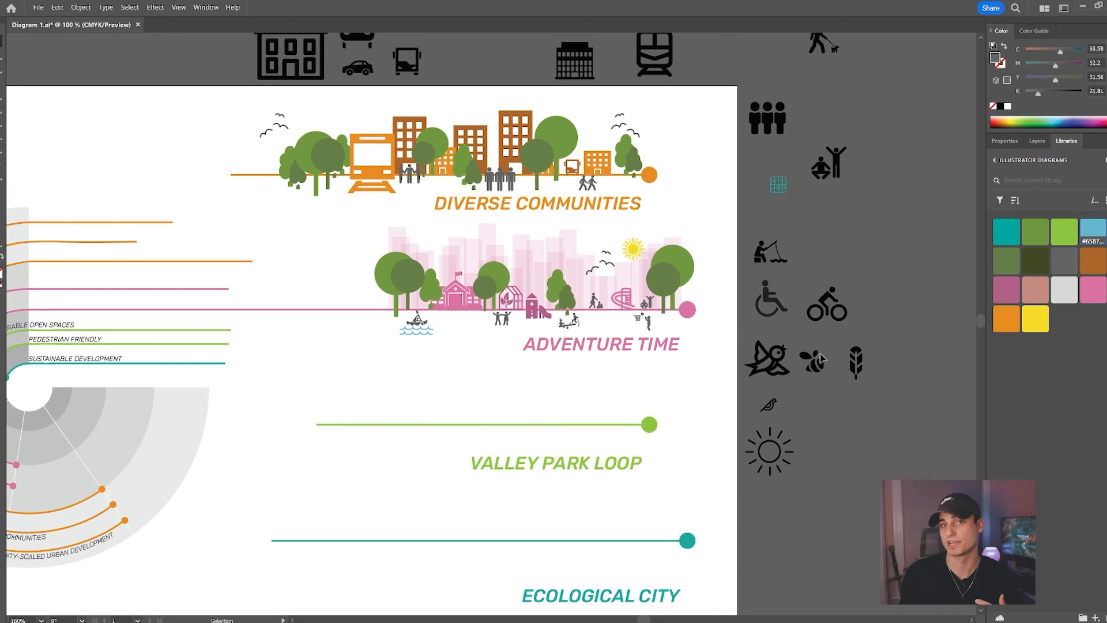
{"action": "scroll", "scroll_direction": "down", "scroll_amount": 3}
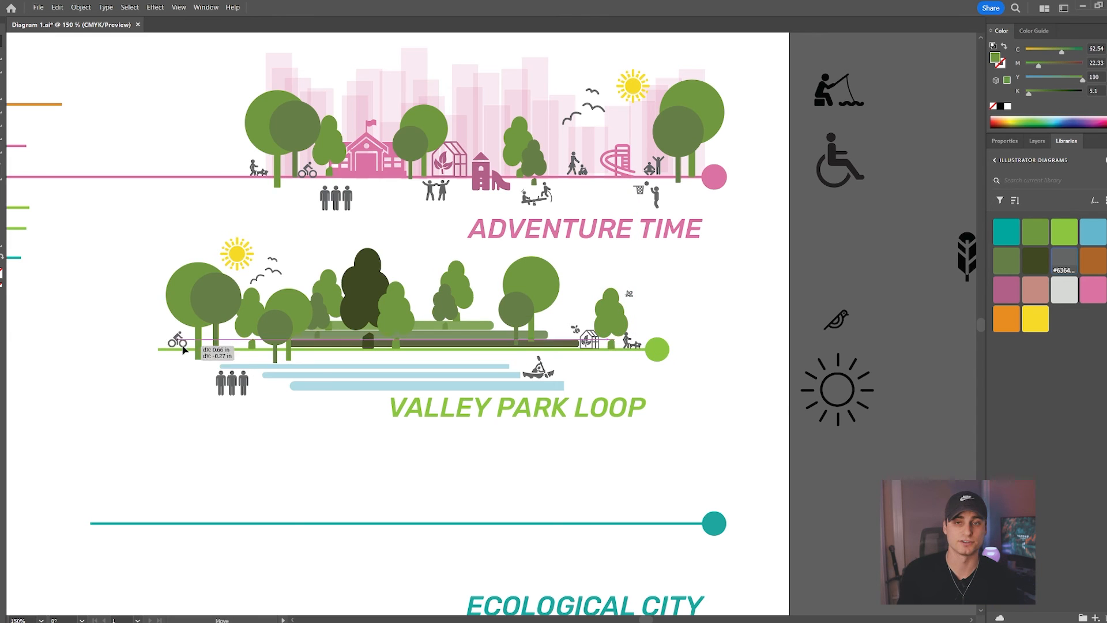
{"action": "scroll", "scroll_direction": "up", "scroll_amount": 3}
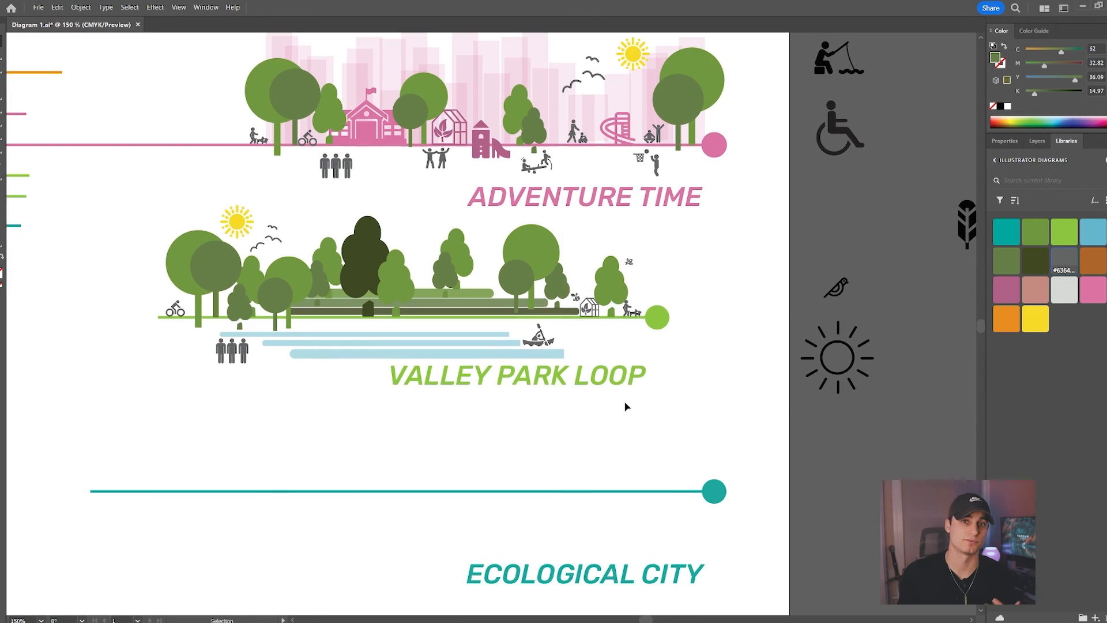